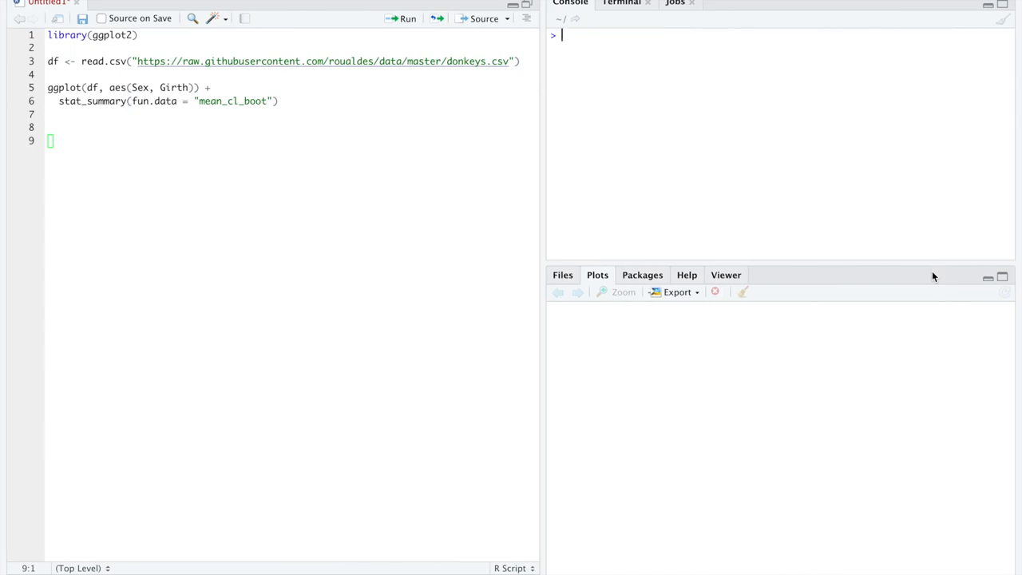
mouse_move(706, 176)
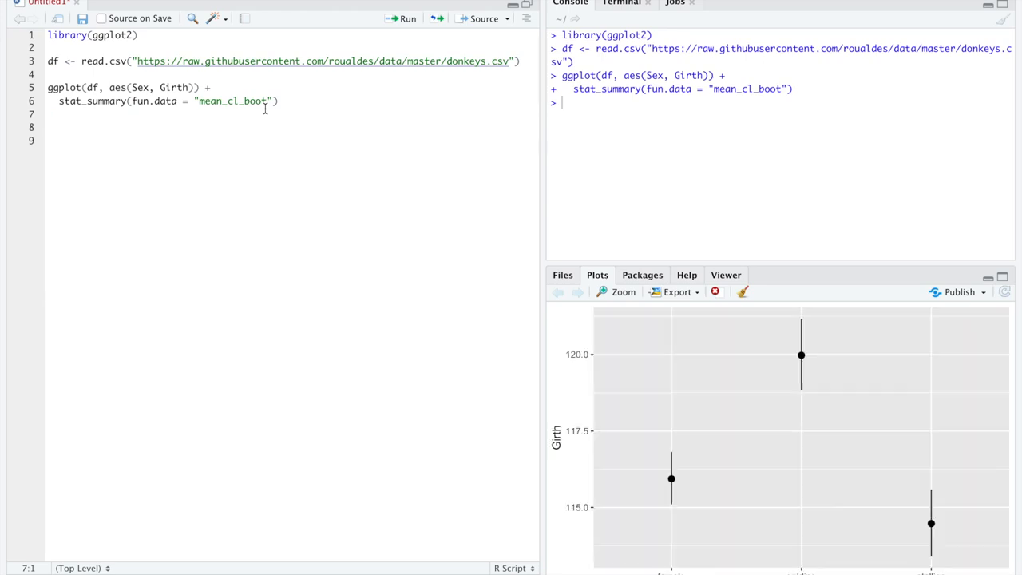
mouse_move(265, 109)
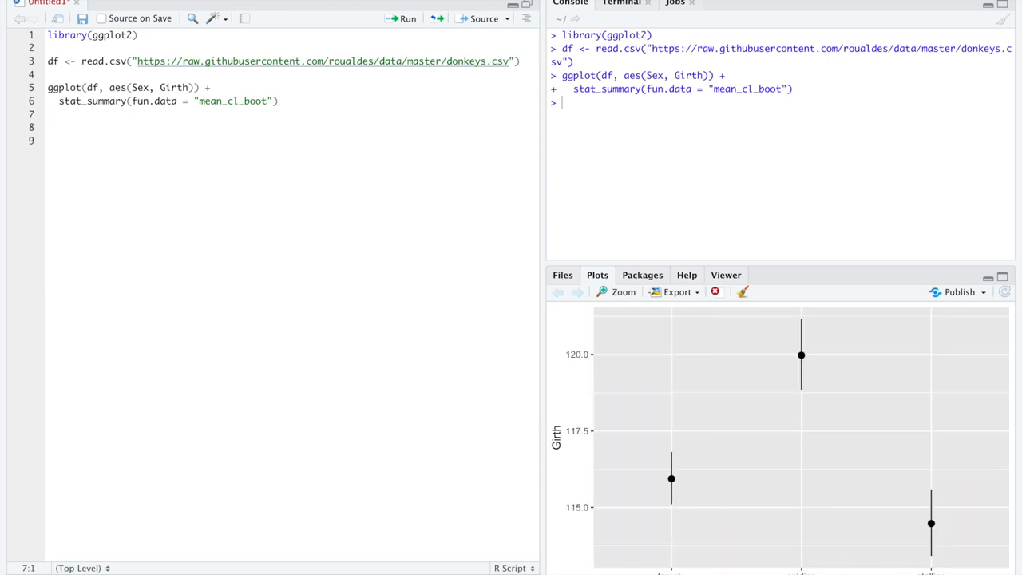
mouse_move(726, 567)
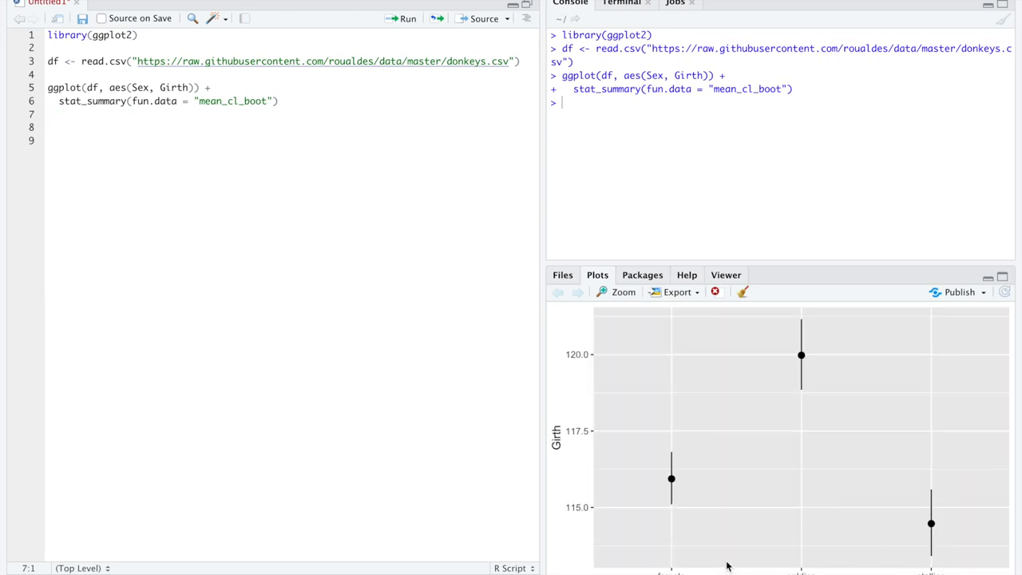
mouse_move(848, 563)
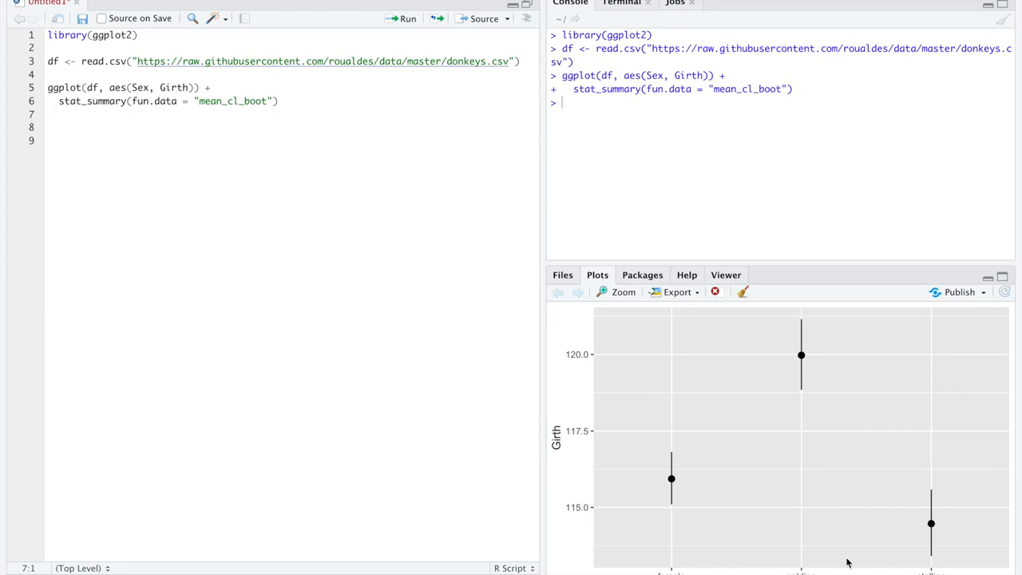
mouse_move(575, 492)
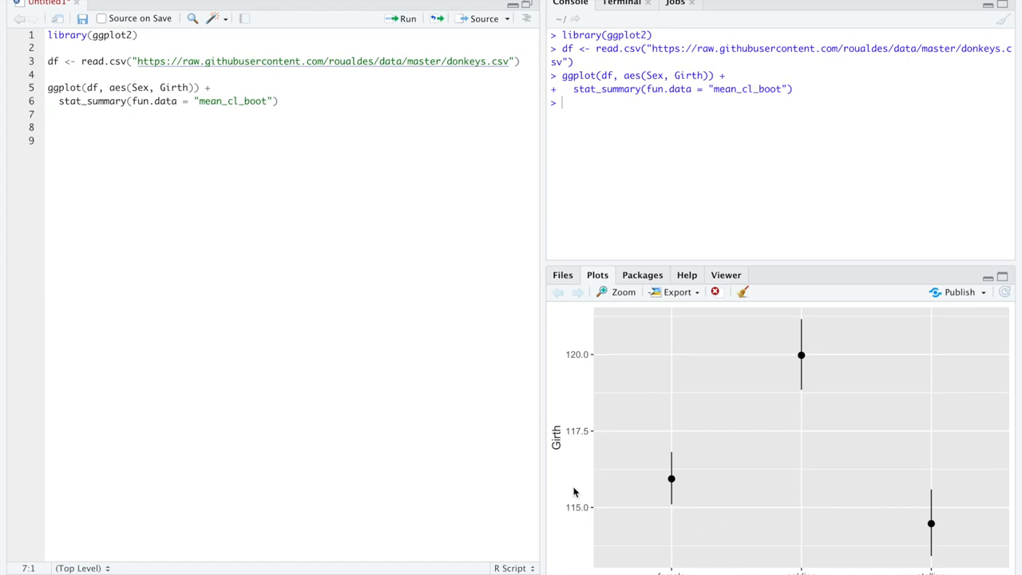
mouse_move(677, 479)
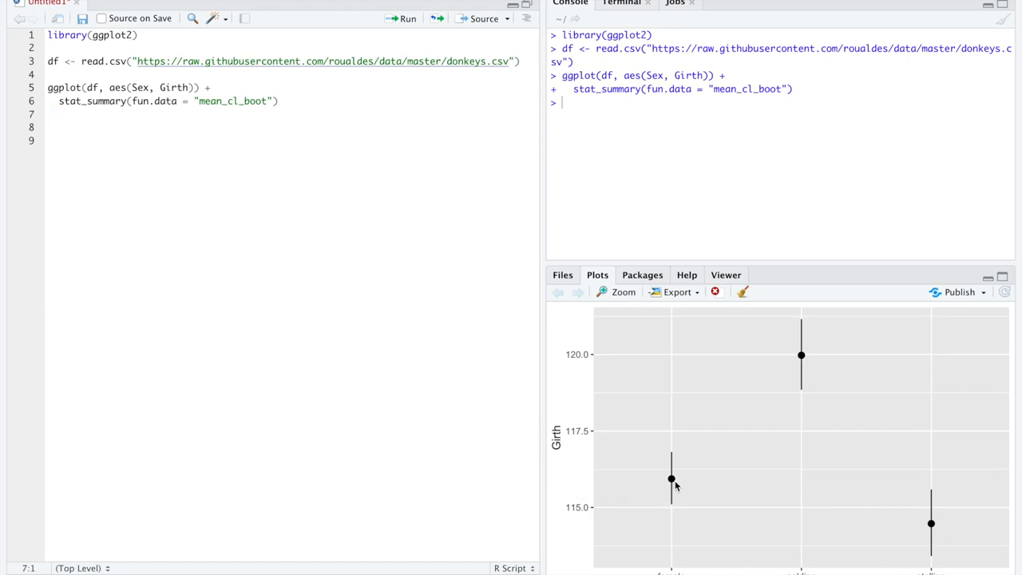
mouse_move(688, 565)
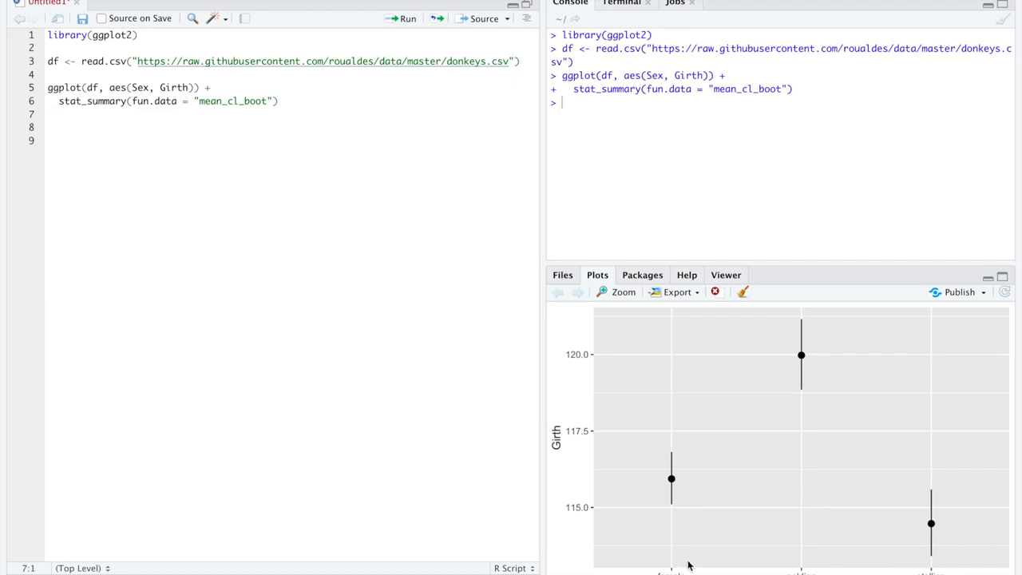
mouse_move(677, 477)
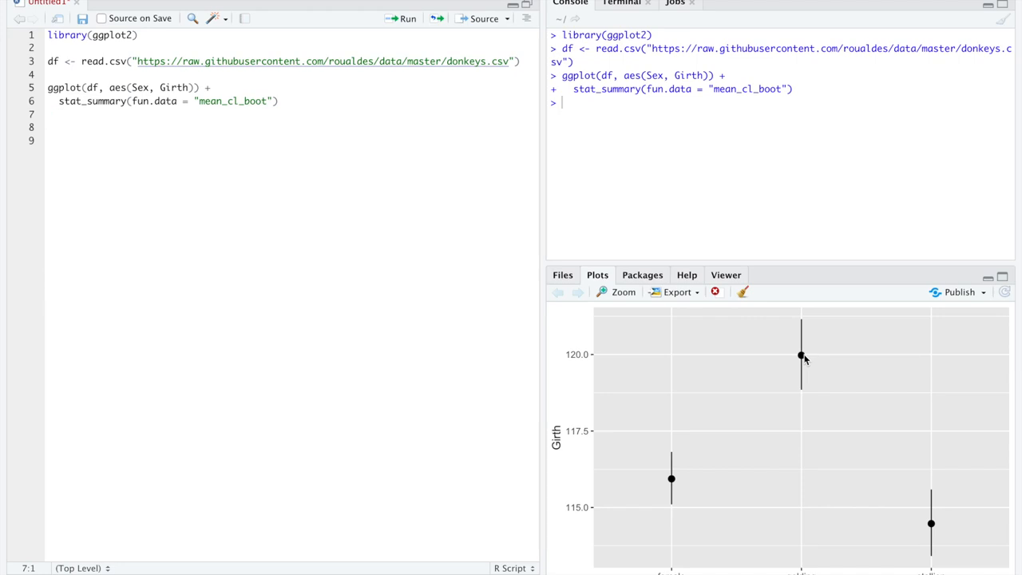
mouse_move(805, 357)
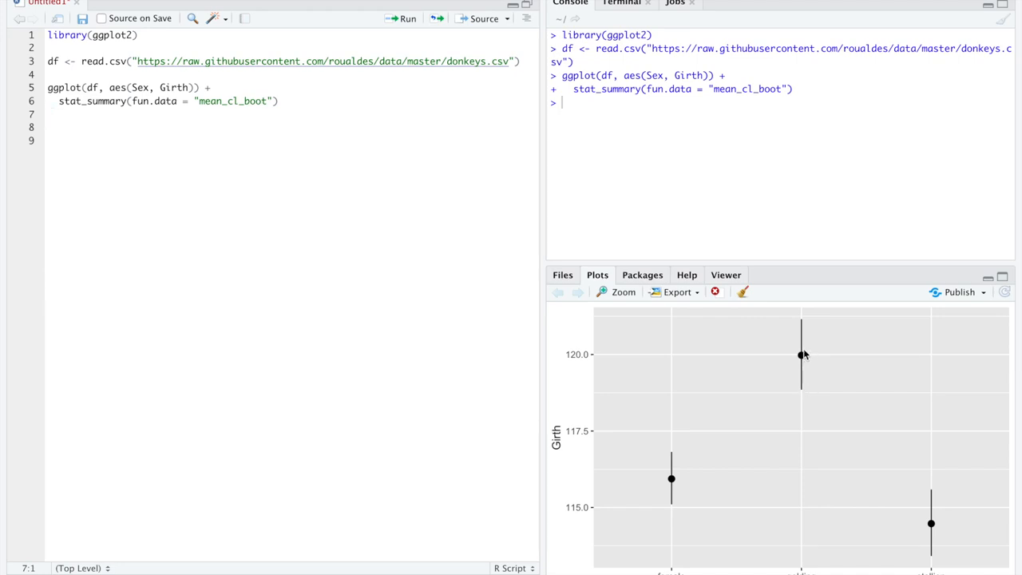
mouse_move(846, 499)
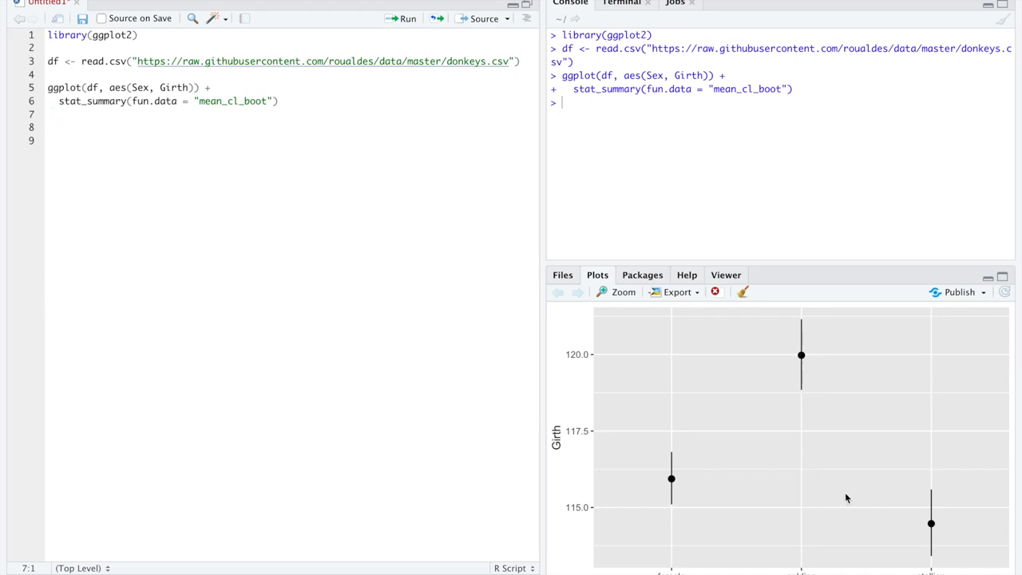
mouse_move(930, 525)
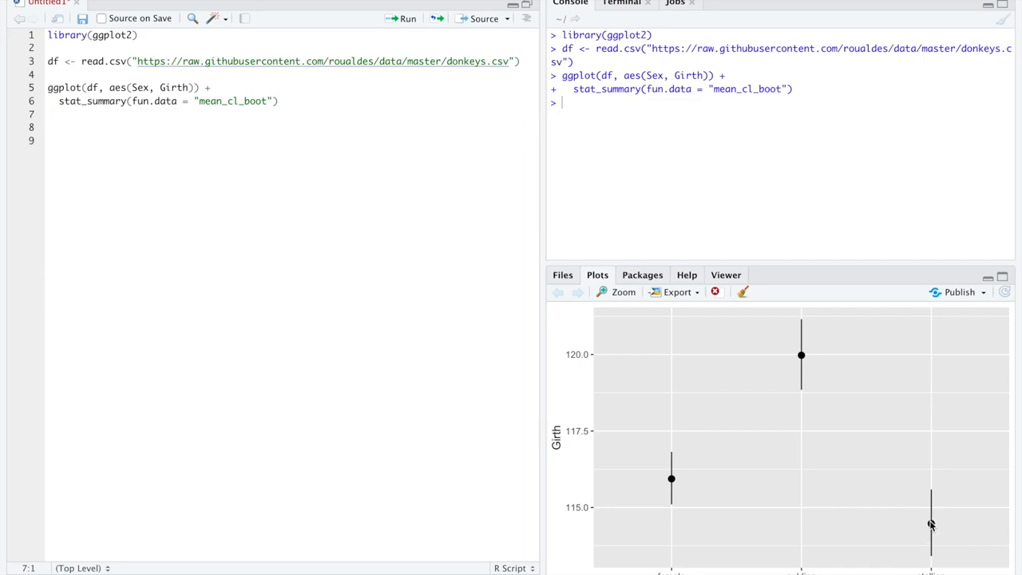
mouse_move(559, 349)
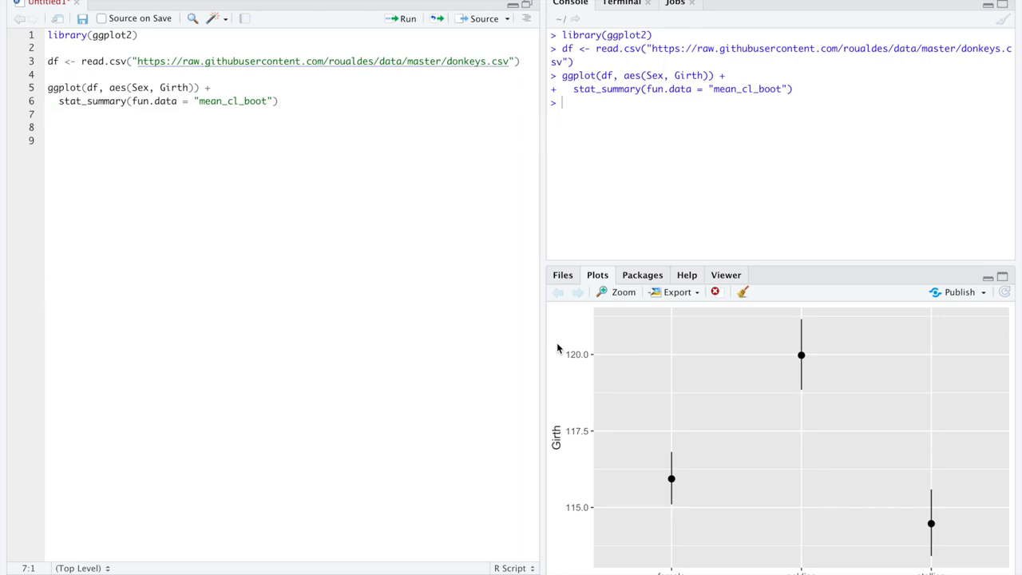
mouse_move(273, 299)
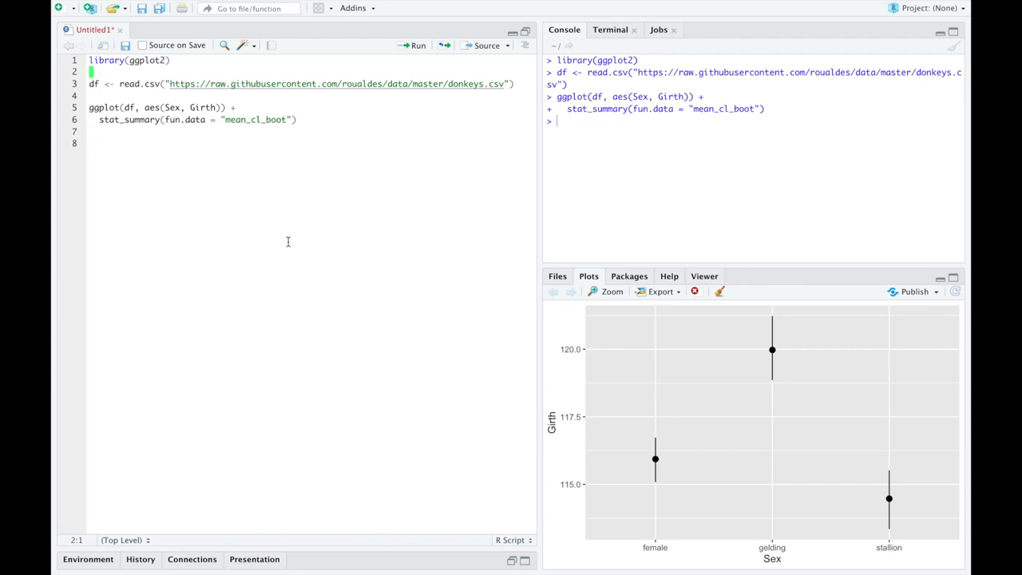
- Add library(dplyr) and library(boot) under library(ggplot2) and run both lines
text(library)
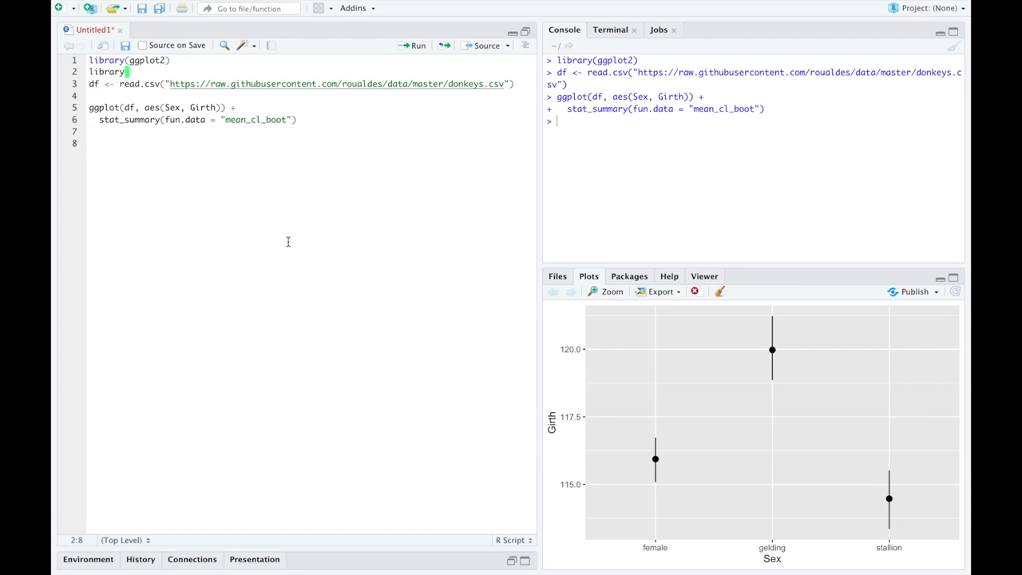
text((dplyr))
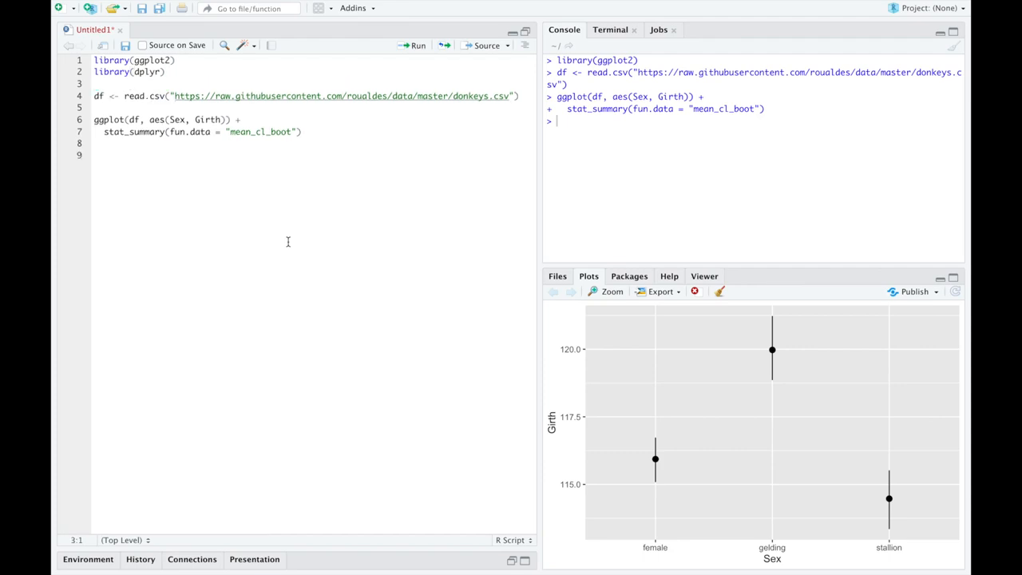
text(library)
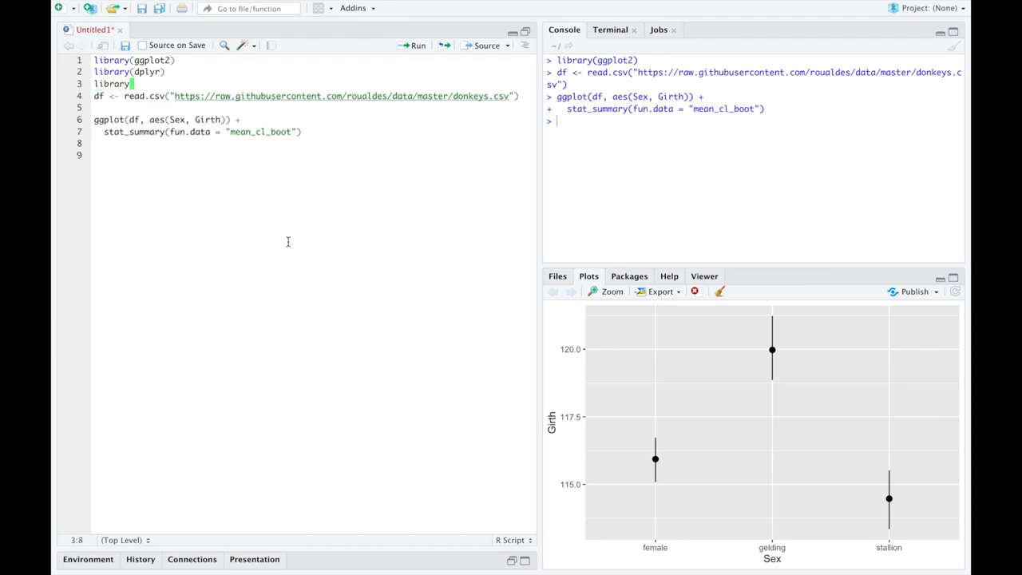
text((boot))
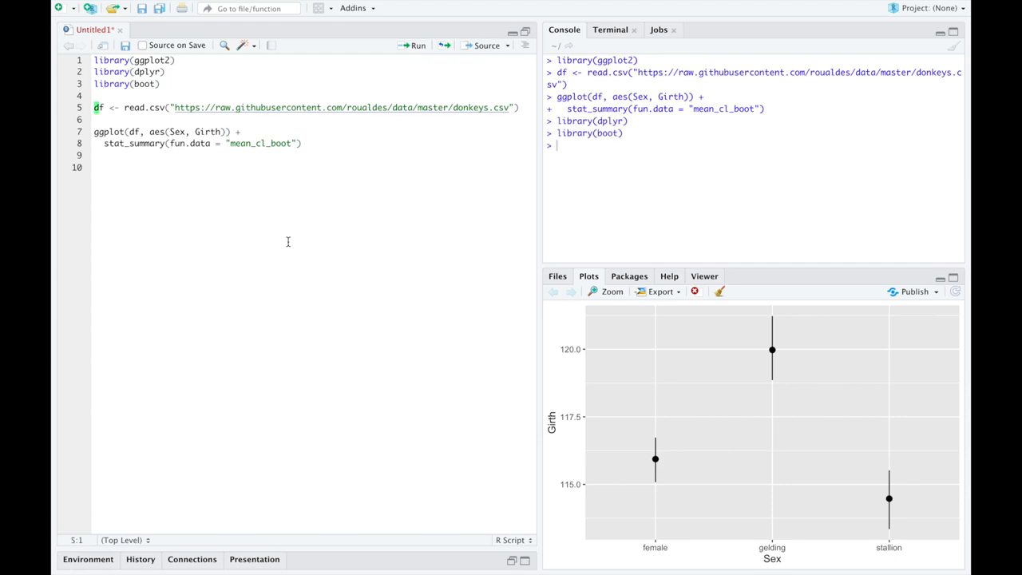
click(96, 166)
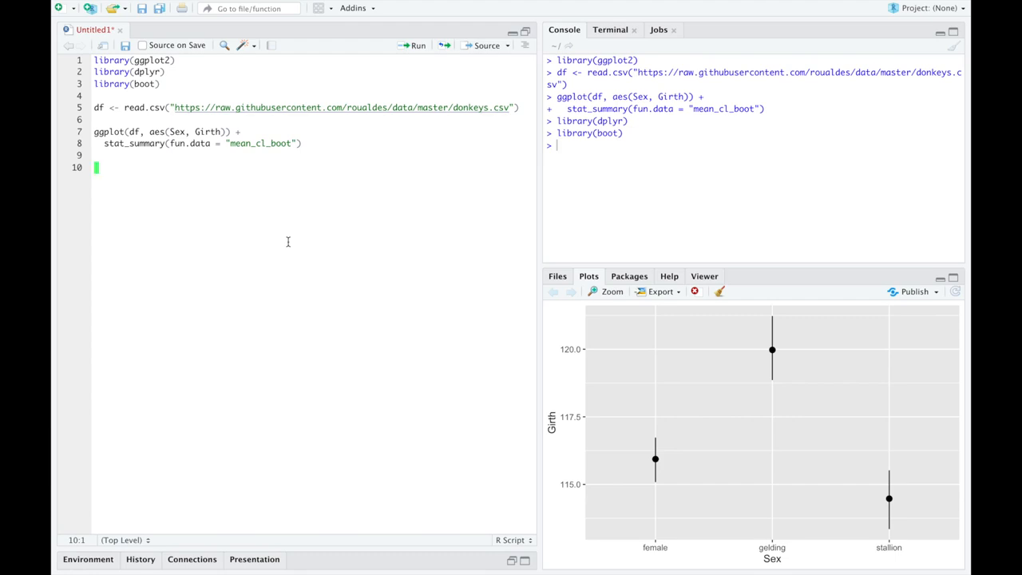
- Write df %>% group_by(Sex) %>% summarise(mg = mean(Girth)), giving gelding 120, female 116, stallion 114
text(df)
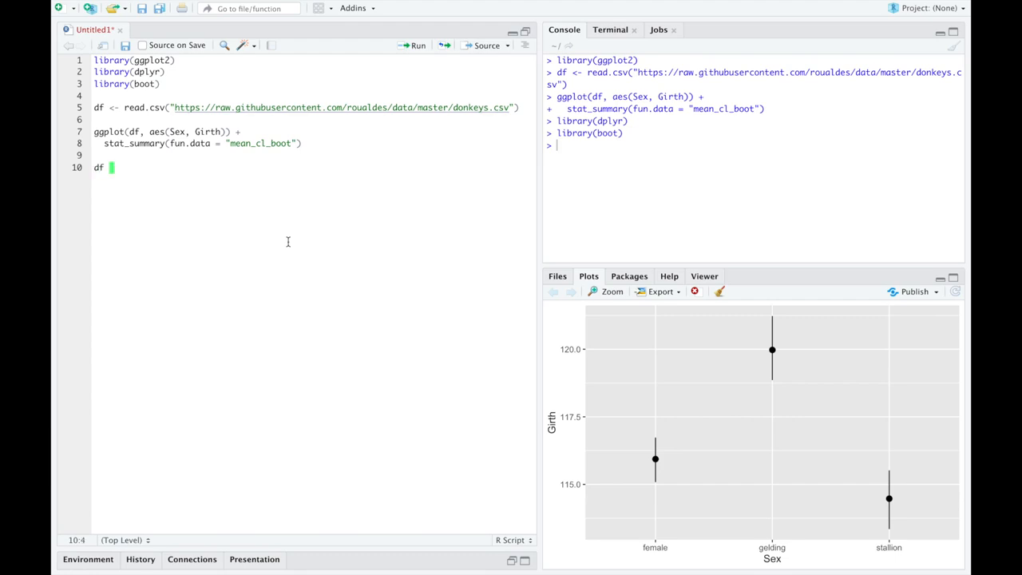
text(%>%)
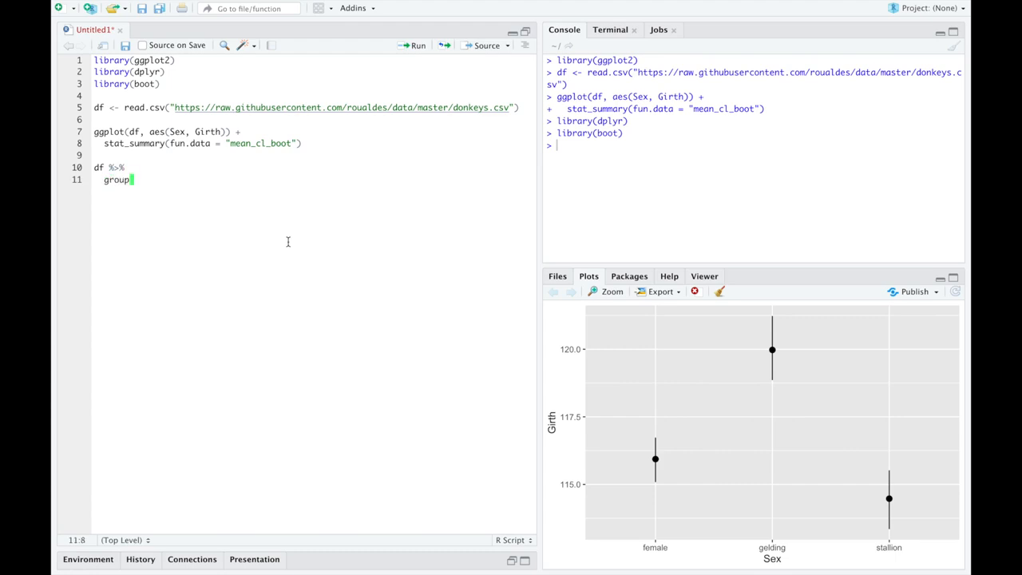
text(_by()
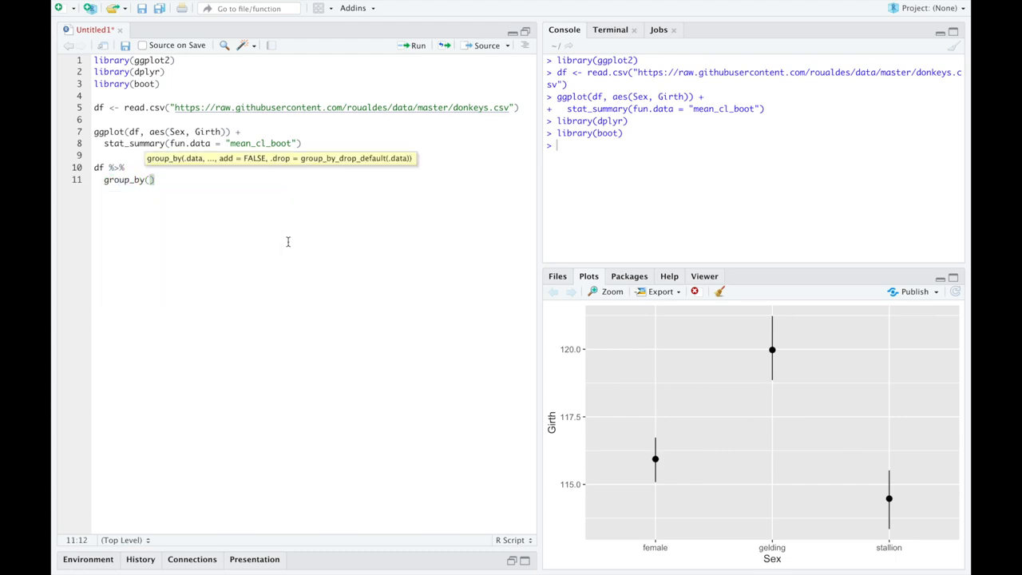
text(Sex)
text(summarise()
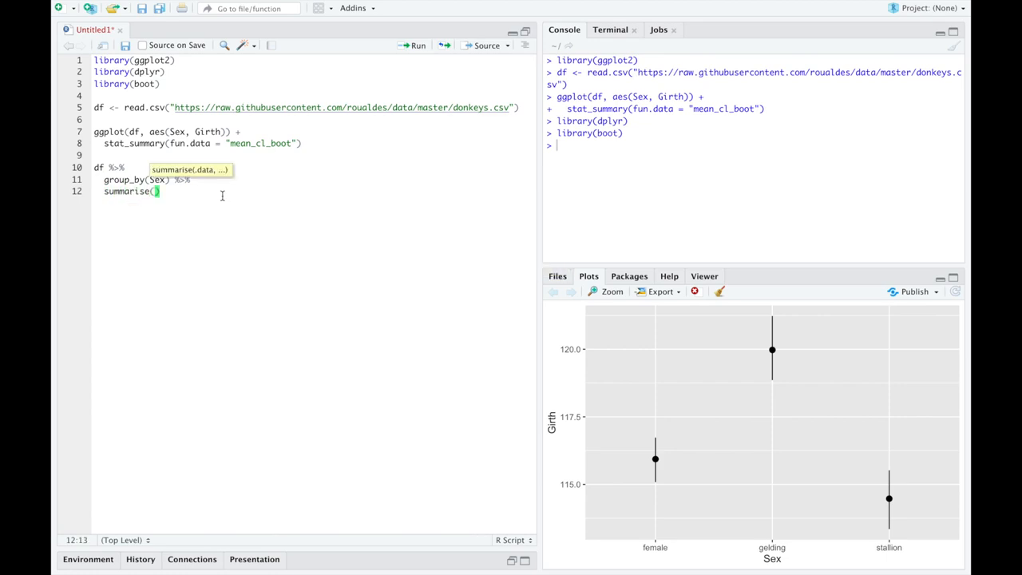
text(mg =)
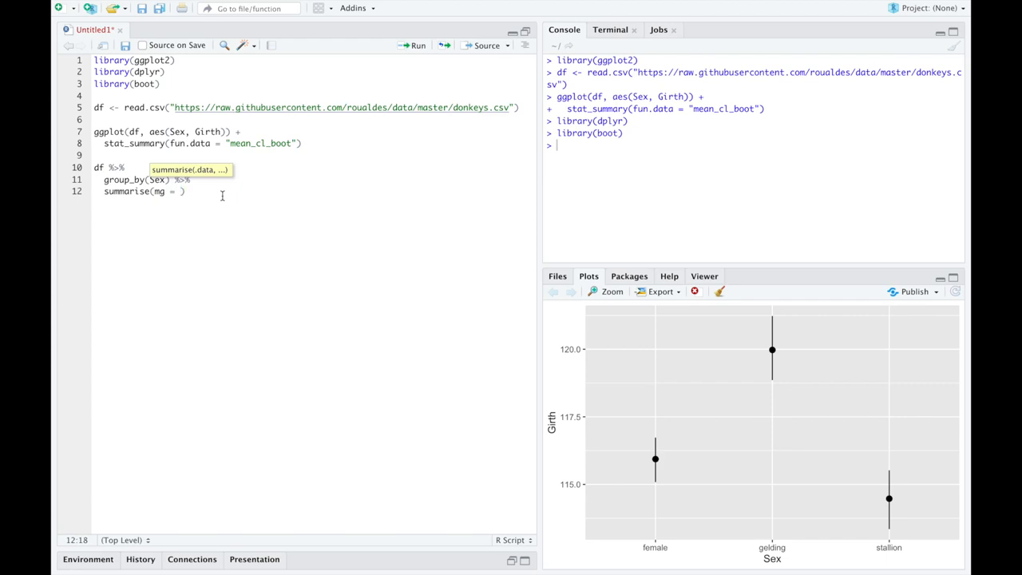
text(mean()
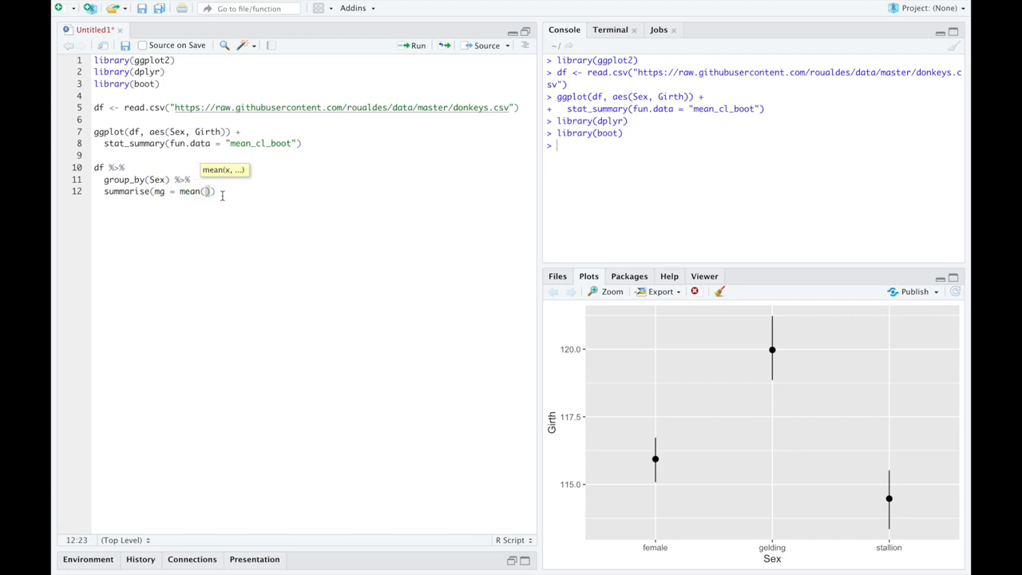
text(Girth)
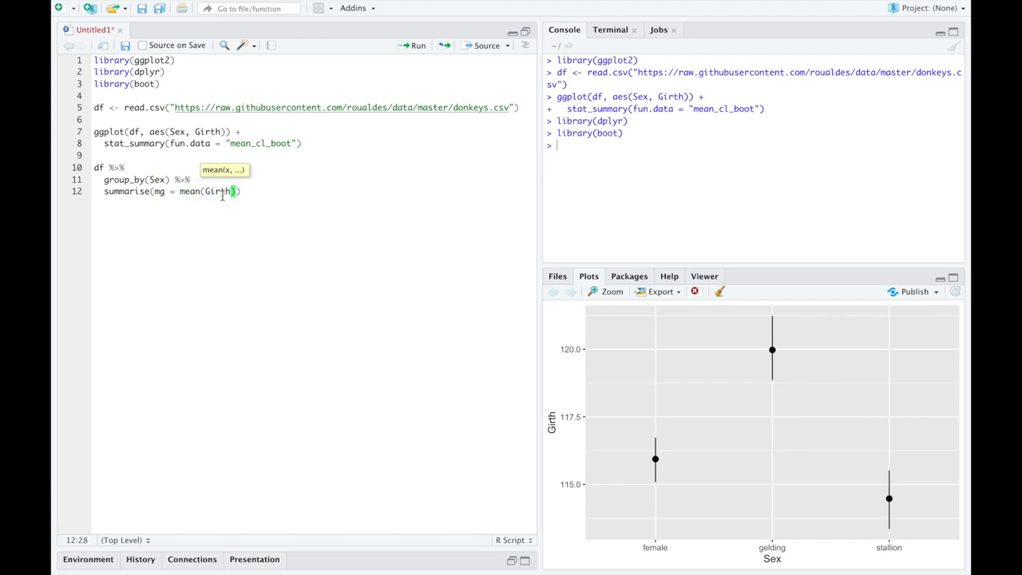
mouse_move(559, 424)
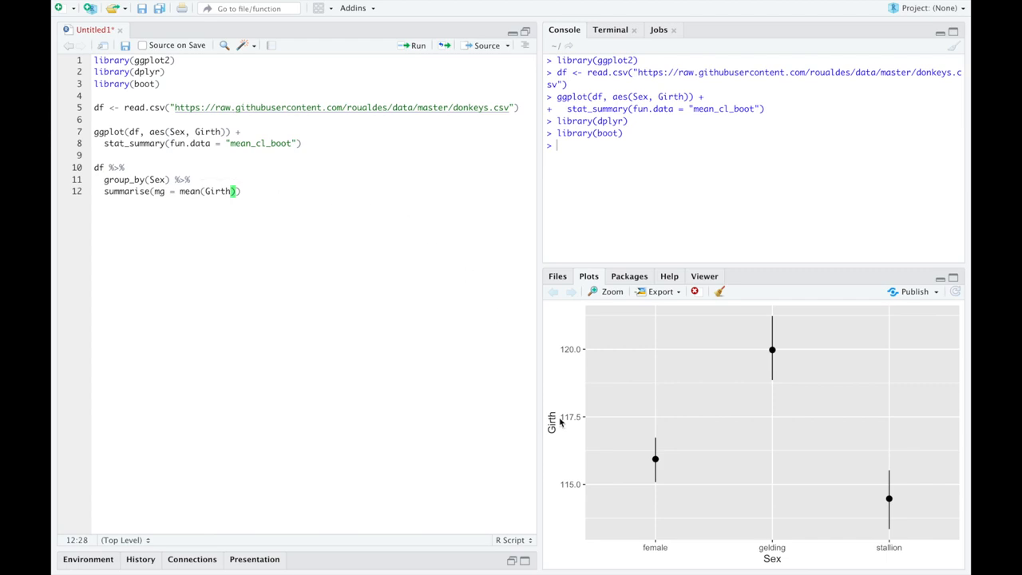
mouse_move(657, 466)
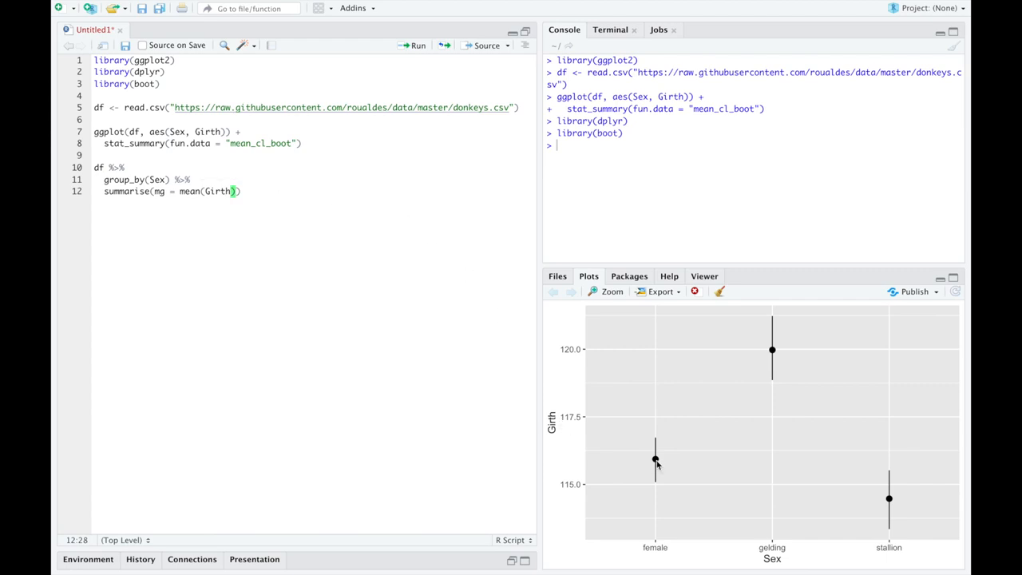
mouse_move(900, 511)
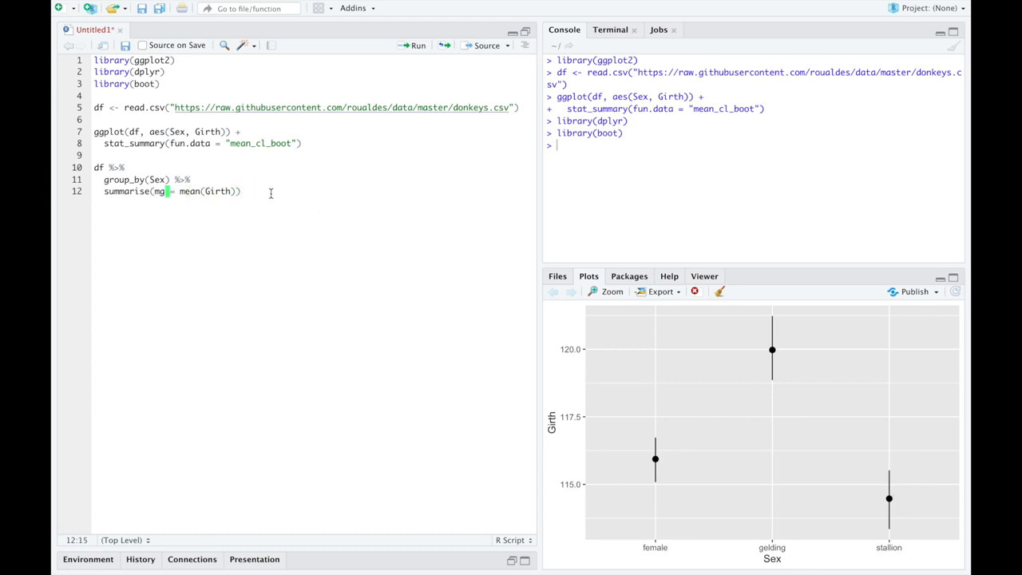
double_click(158, 191)
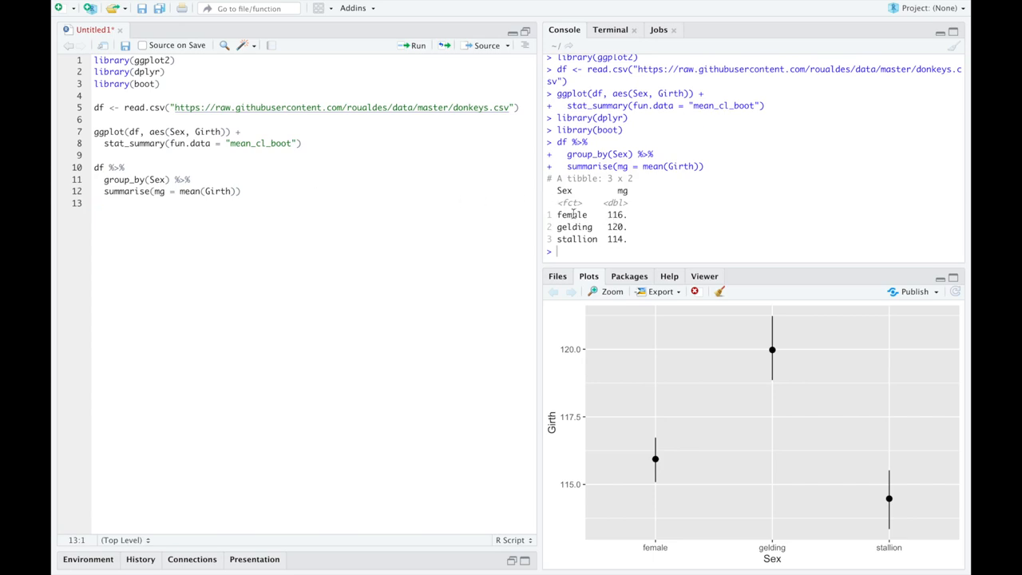
mouse_move(657, 468)
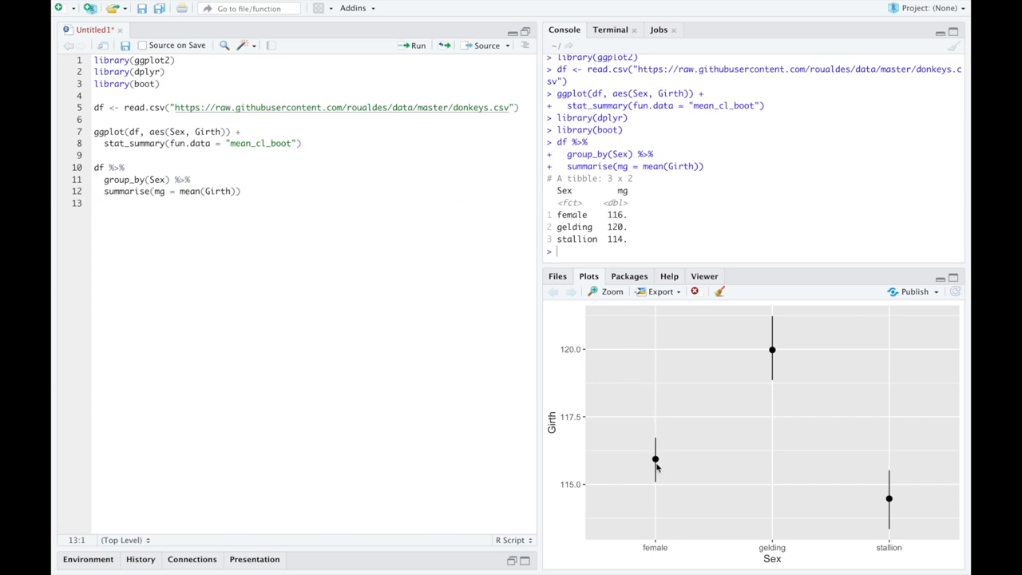
mouse_move(758, 333)
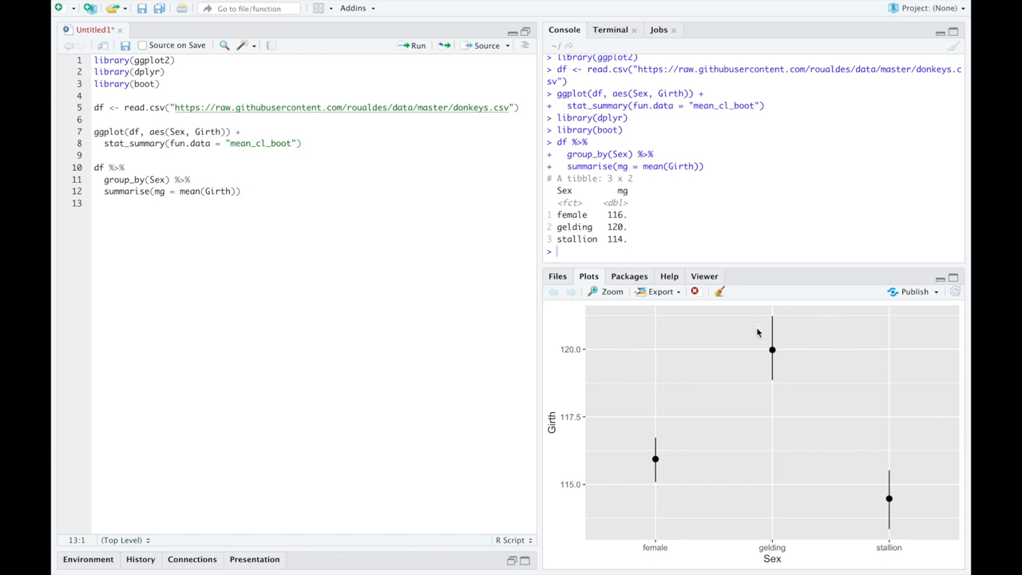
mouse_move(788, 388)
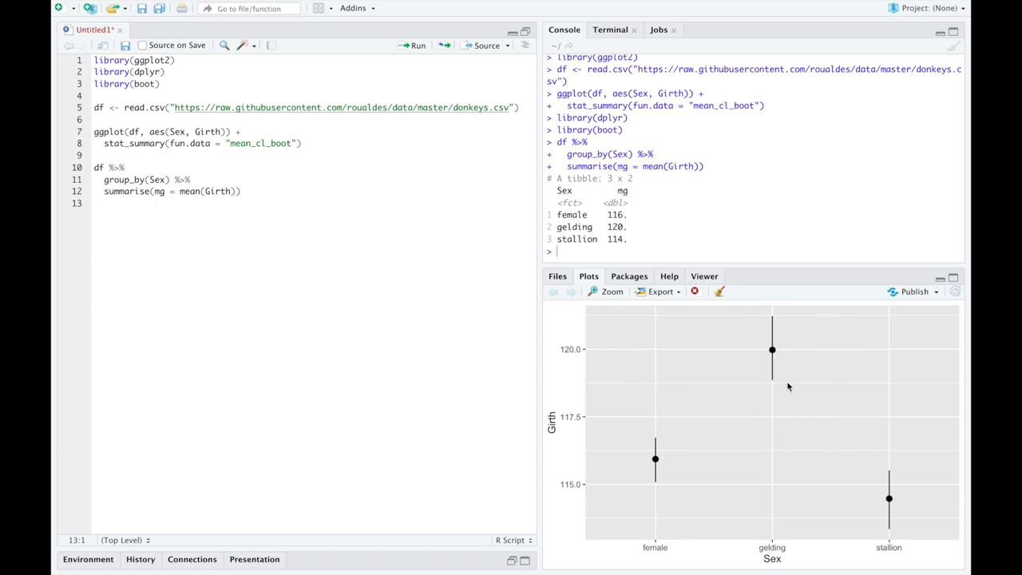
mouse_move(620, 214)
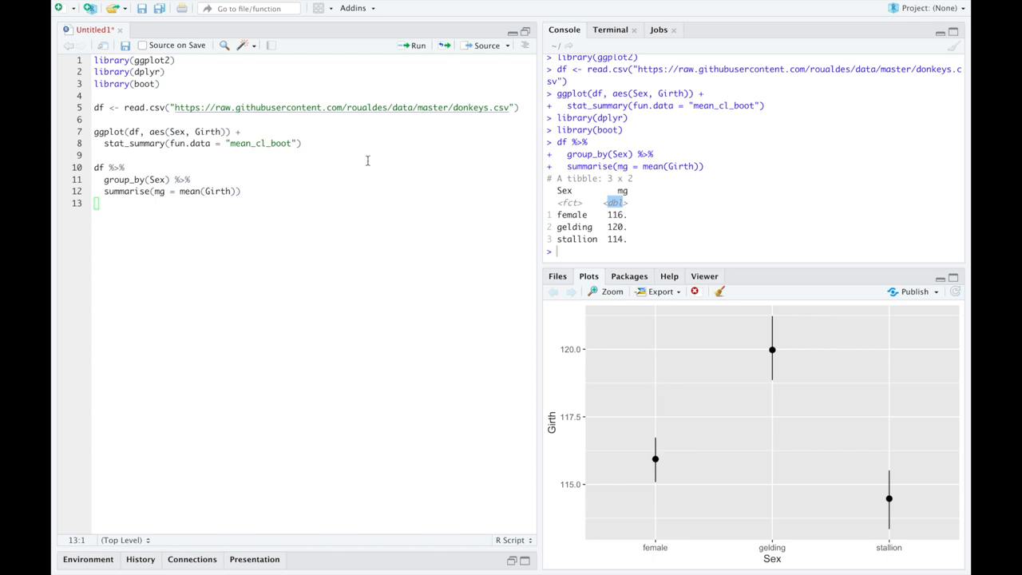
mouse_move(469, 222)
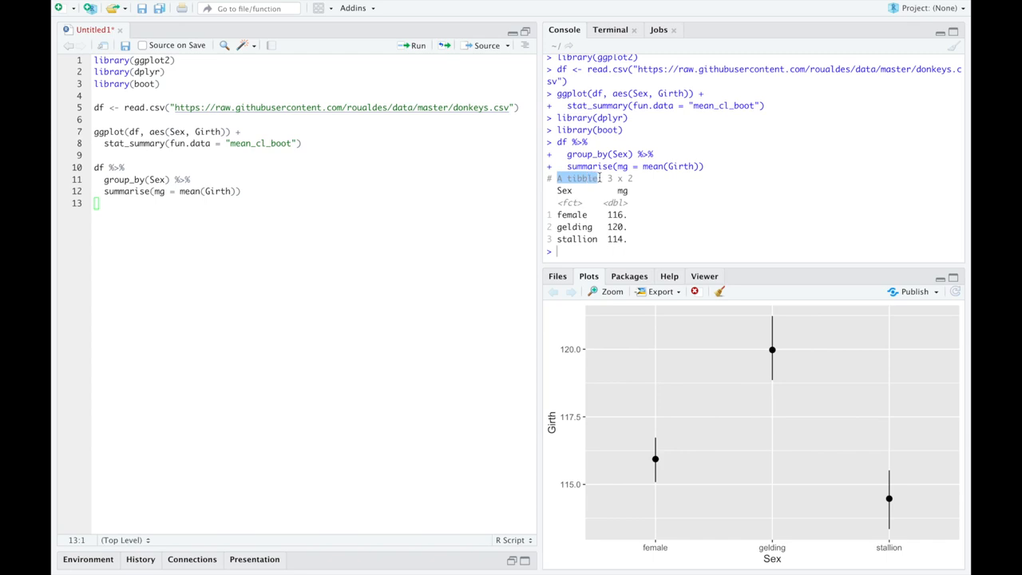
mouse_move(688, 214)
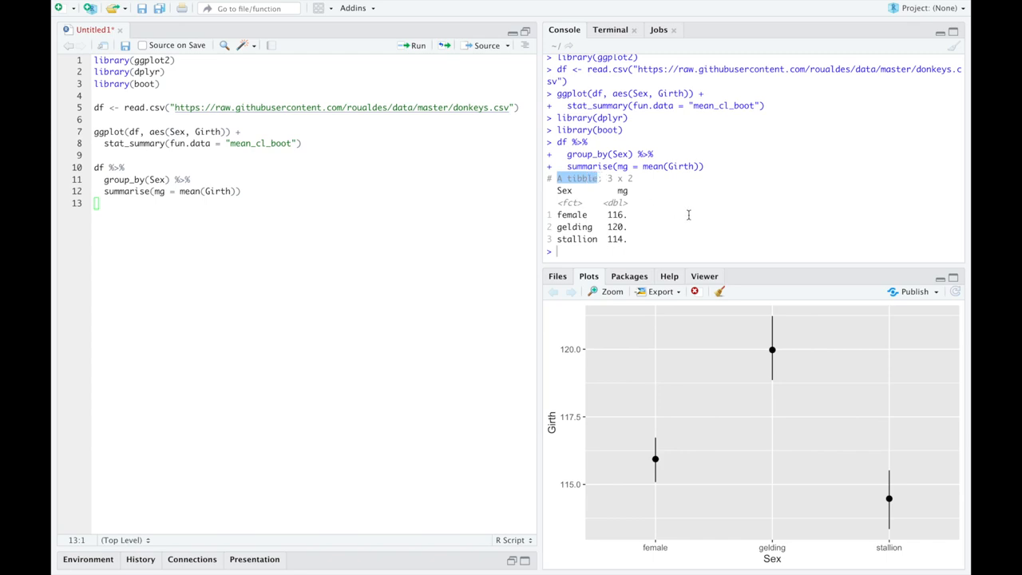
mouse_move(490, 239)
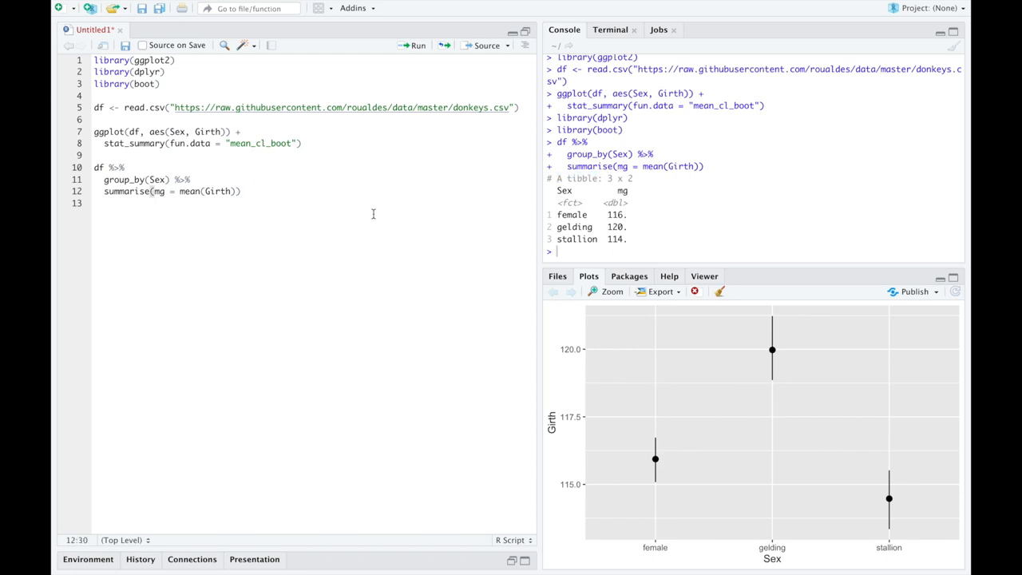
- Append %>% pull(mg) so the pipeline returns the vector 115.94, 119.97, 114.47
text(%>%)
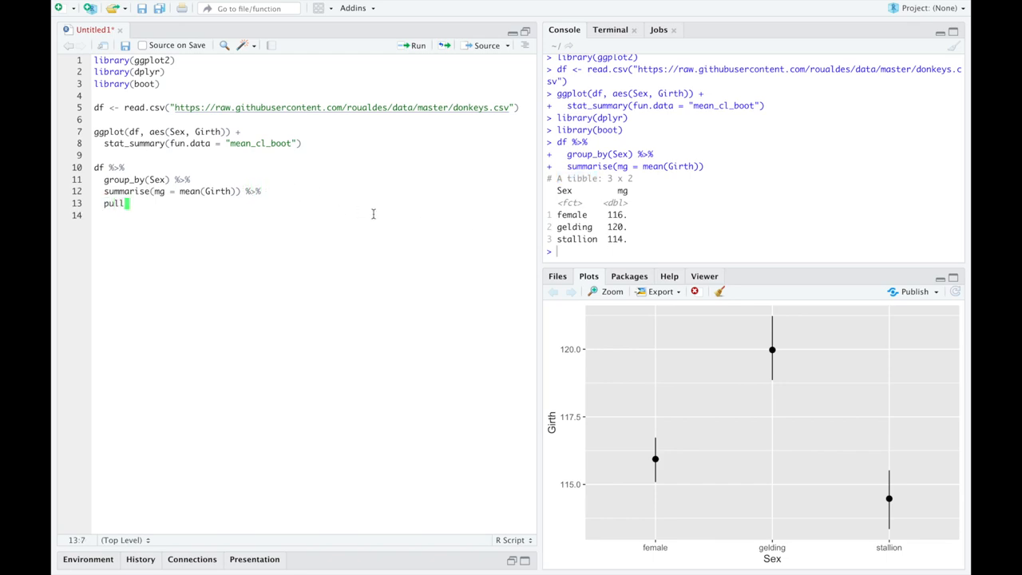
text((mg))
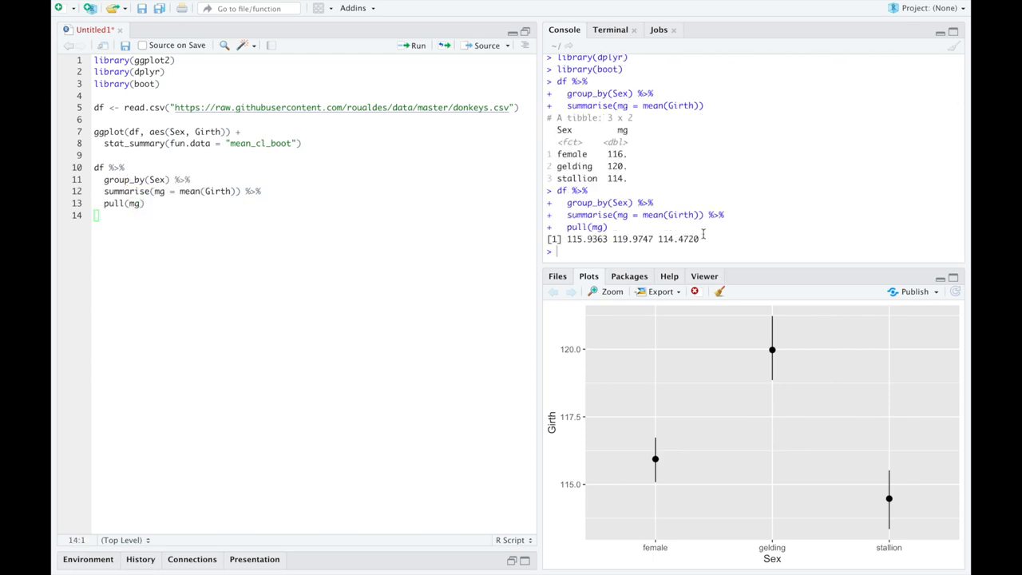
drag(566, 239, 699, 239)
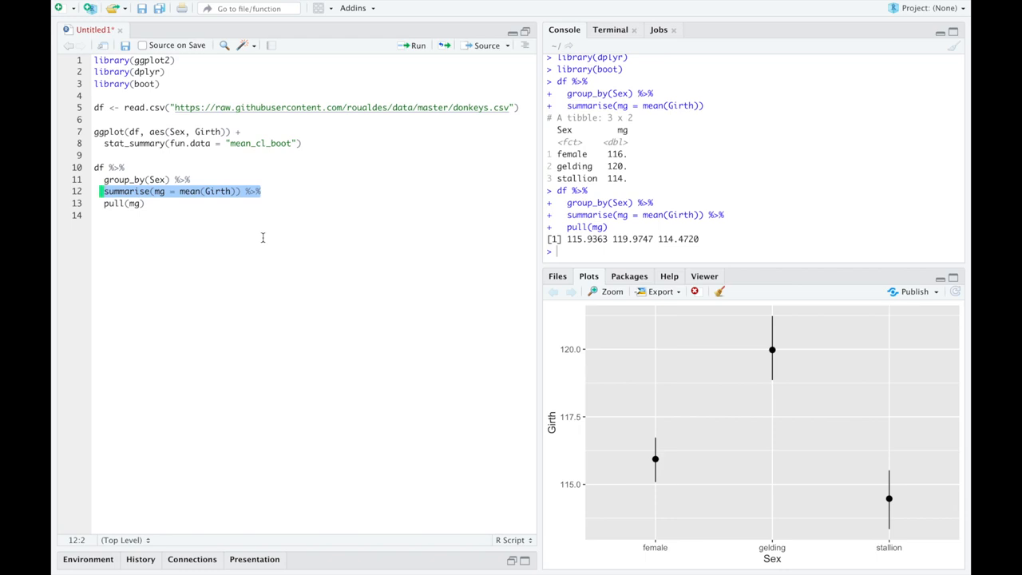
mouse_move(628, 423)
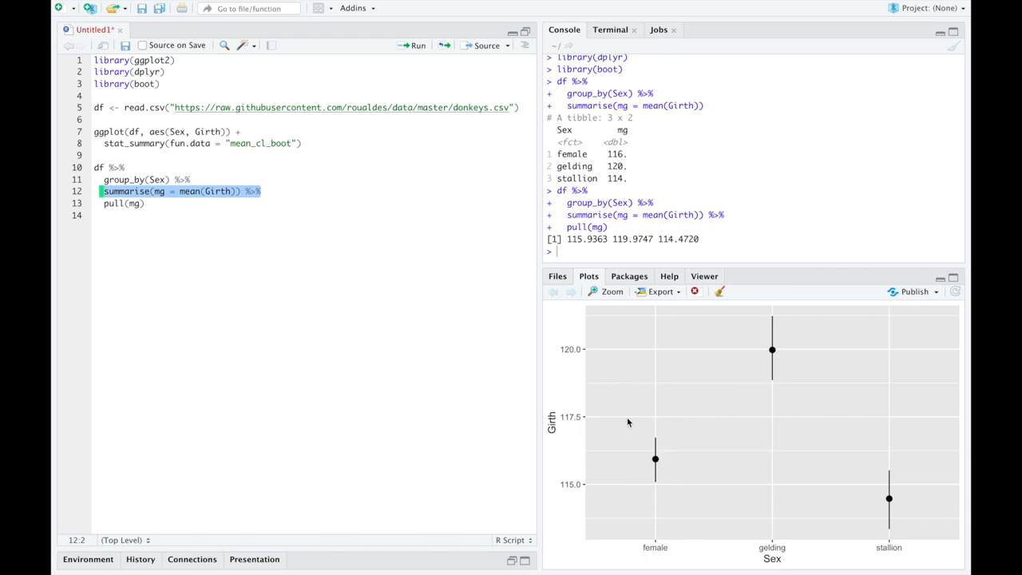
mouse_move(657, 559)
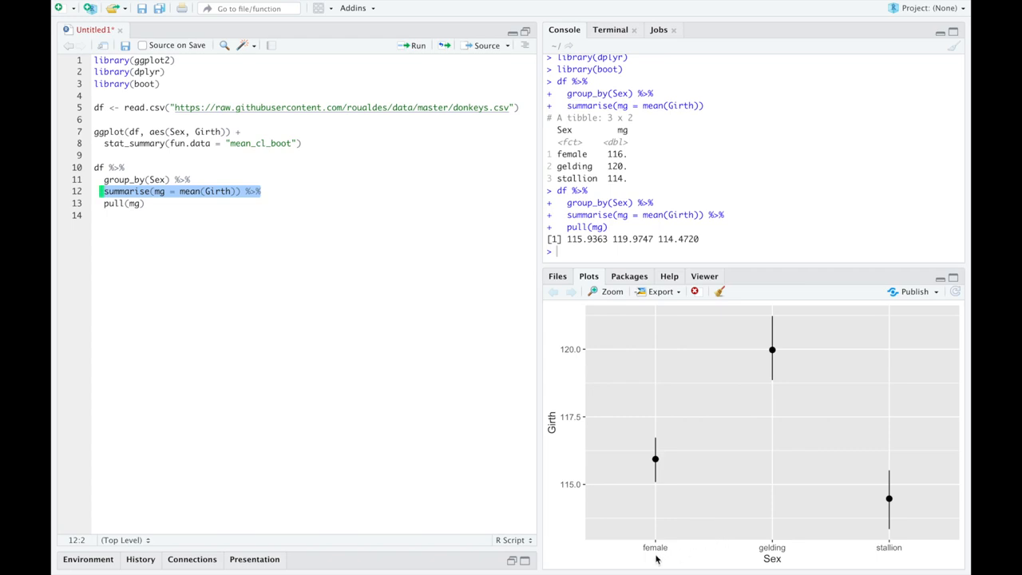
mouse_move(938, 552)
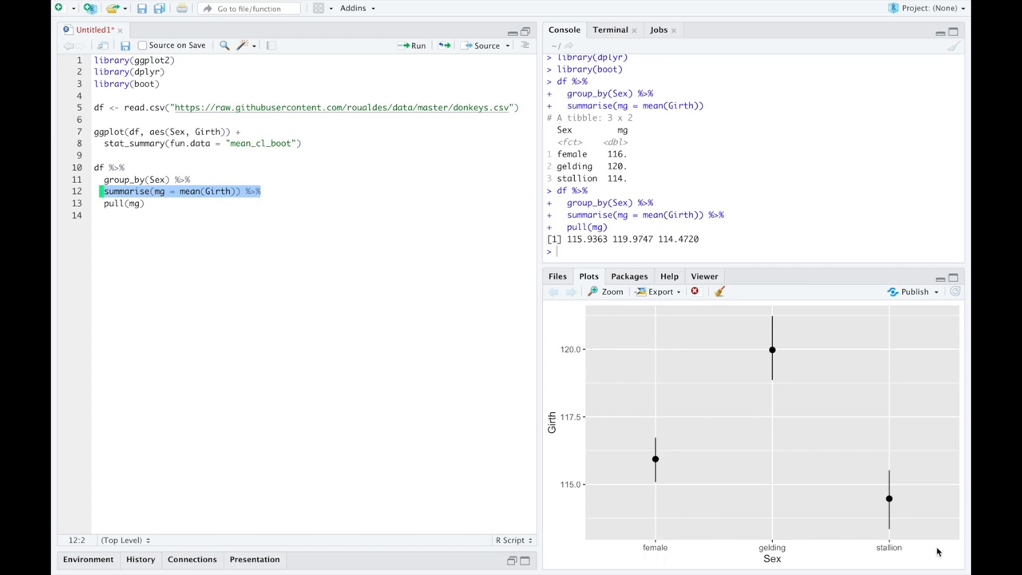
mouse_move(785, 559)
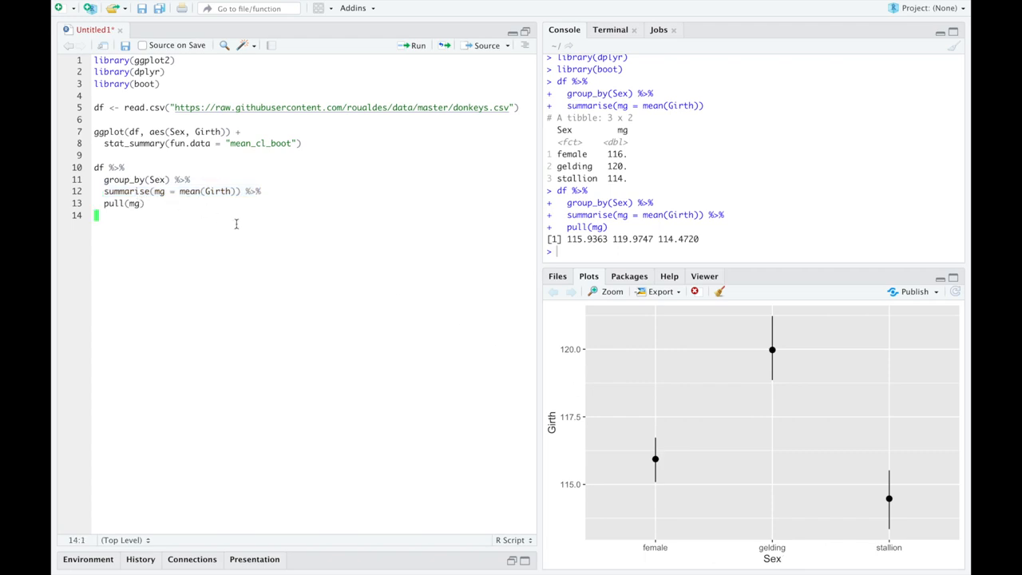
click(262, 191)
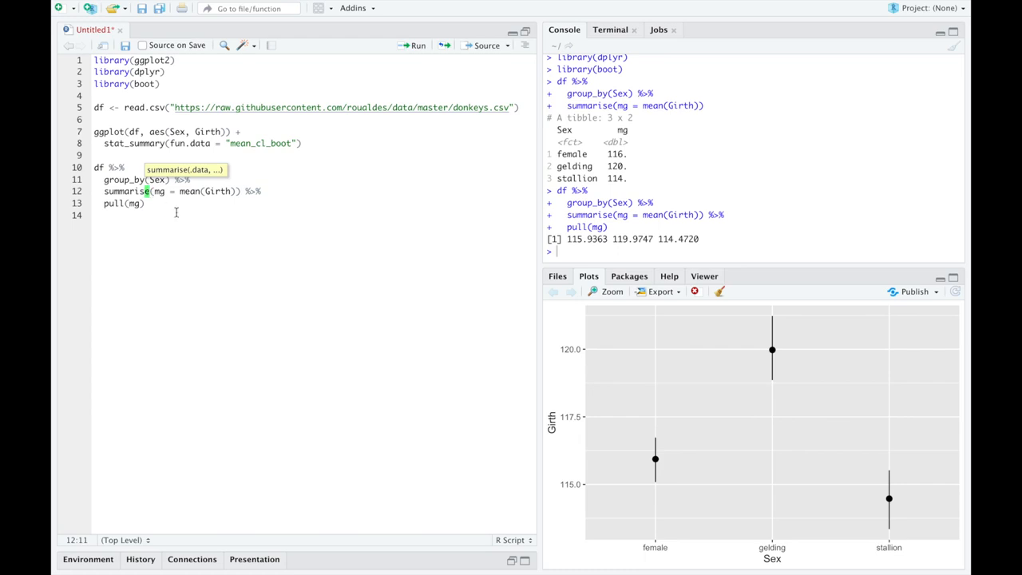
drag(94, 167, 145, 202)
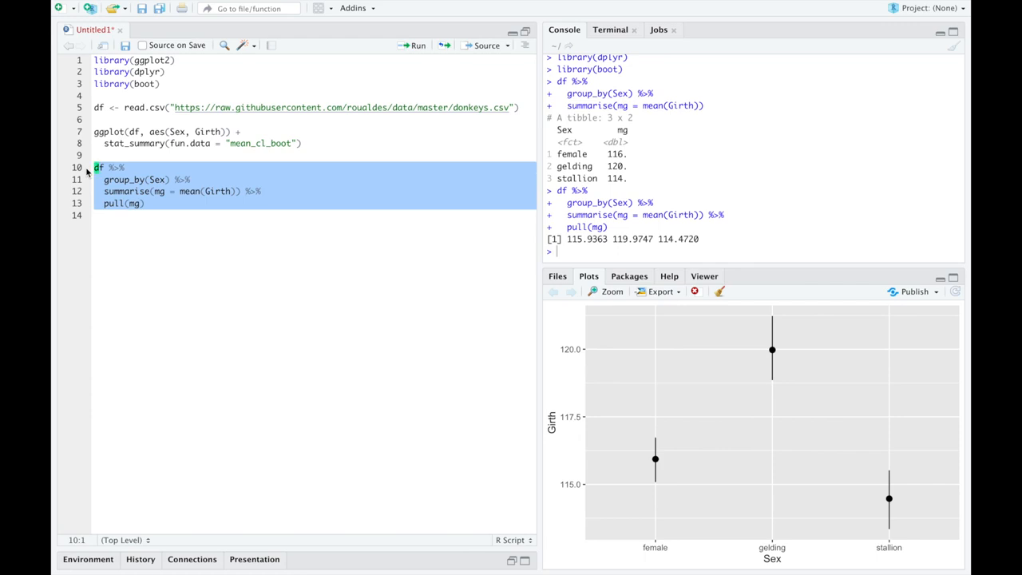
mouse_move(170, 253)
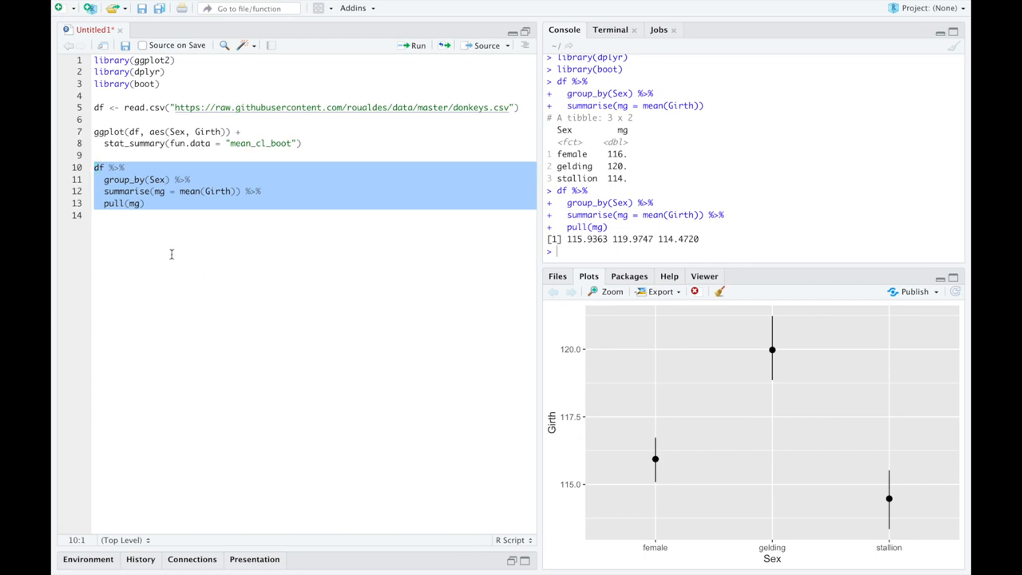
click(209, 191)
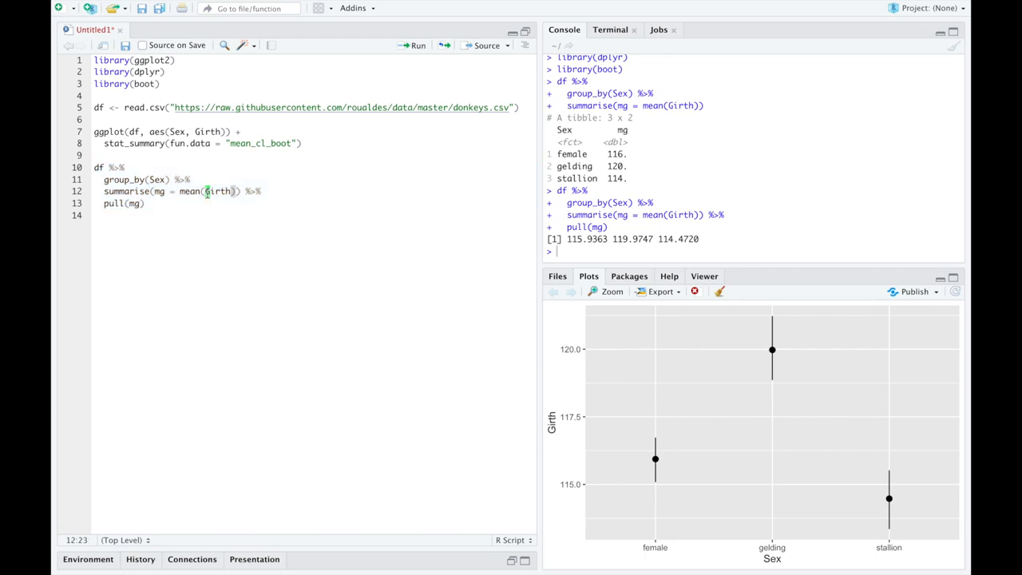
double_click(217, 190)
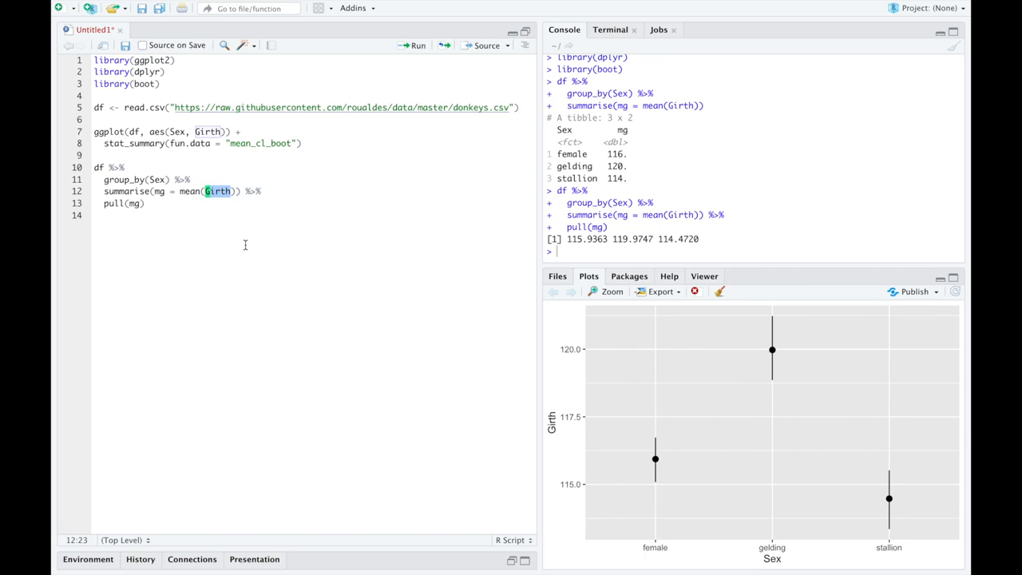
click(103, 167)
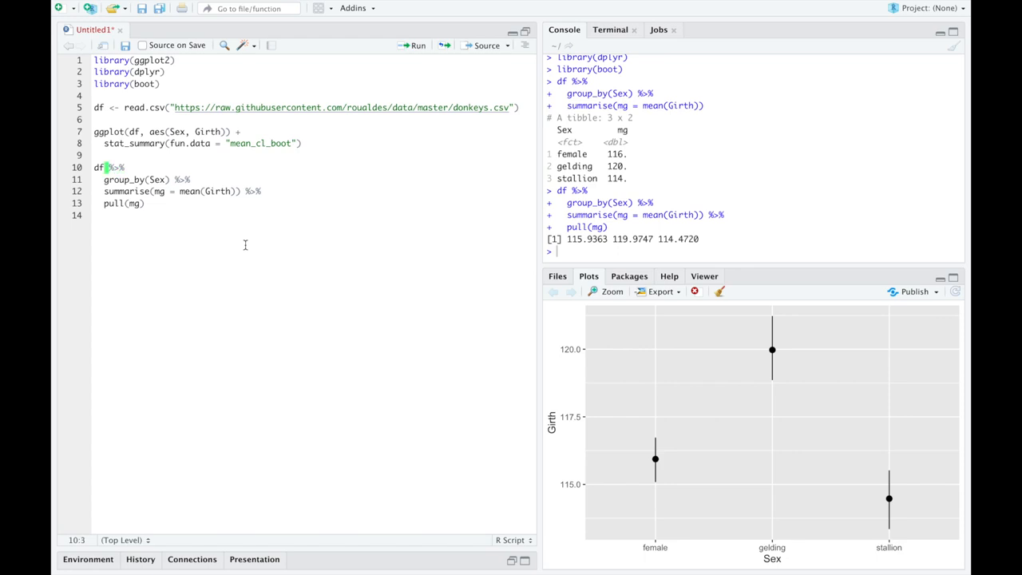
- Change the pipeline to start from df[idx, ] and add a blank line above it
text([)
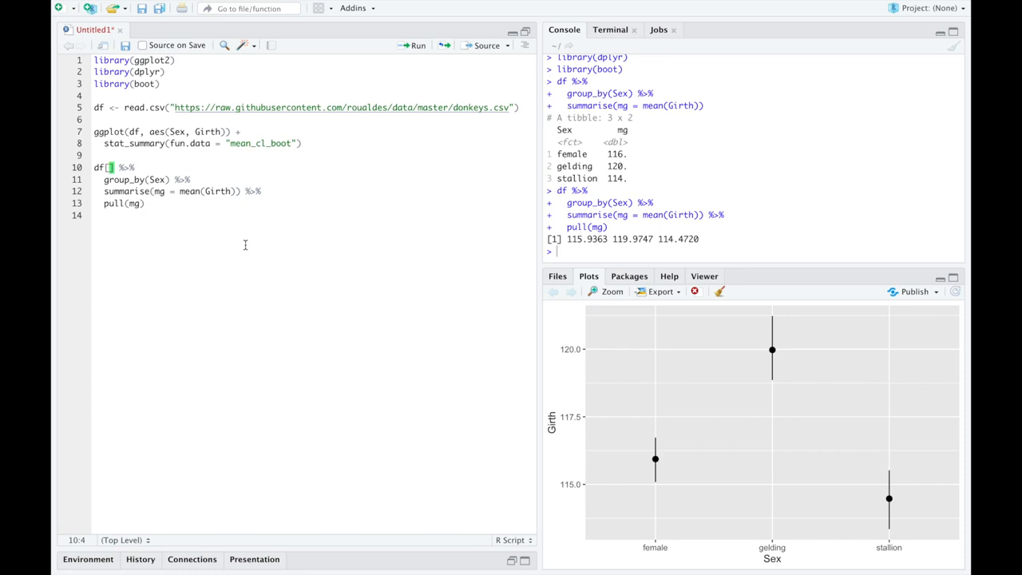
text(idx,)
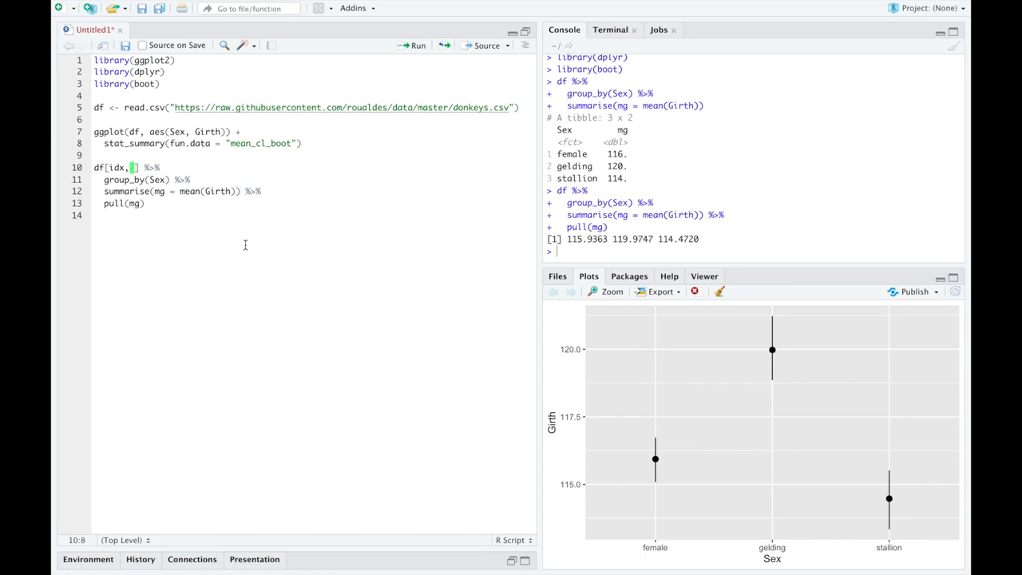
double_click(117, 166)
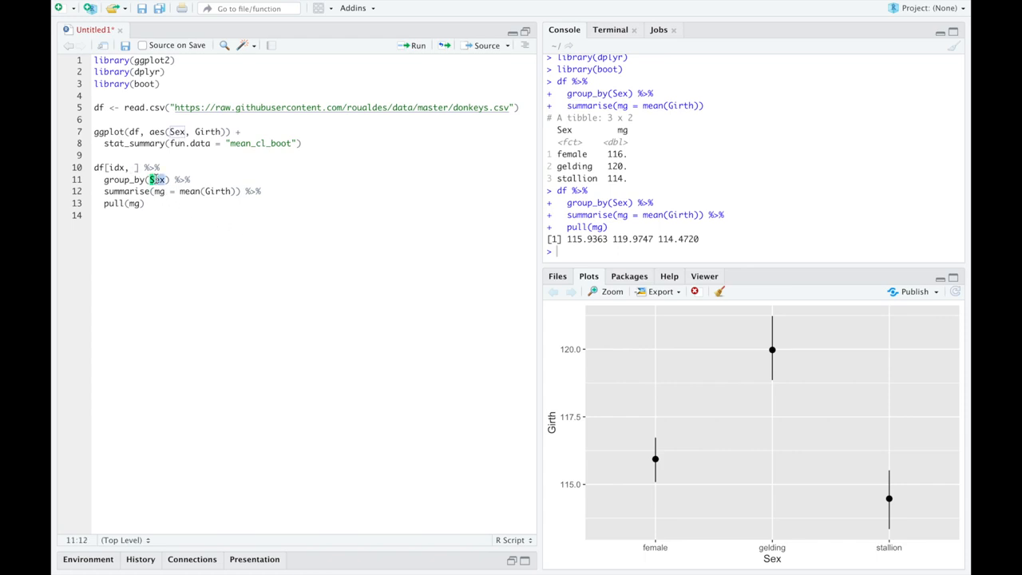
double_click(217, 191)
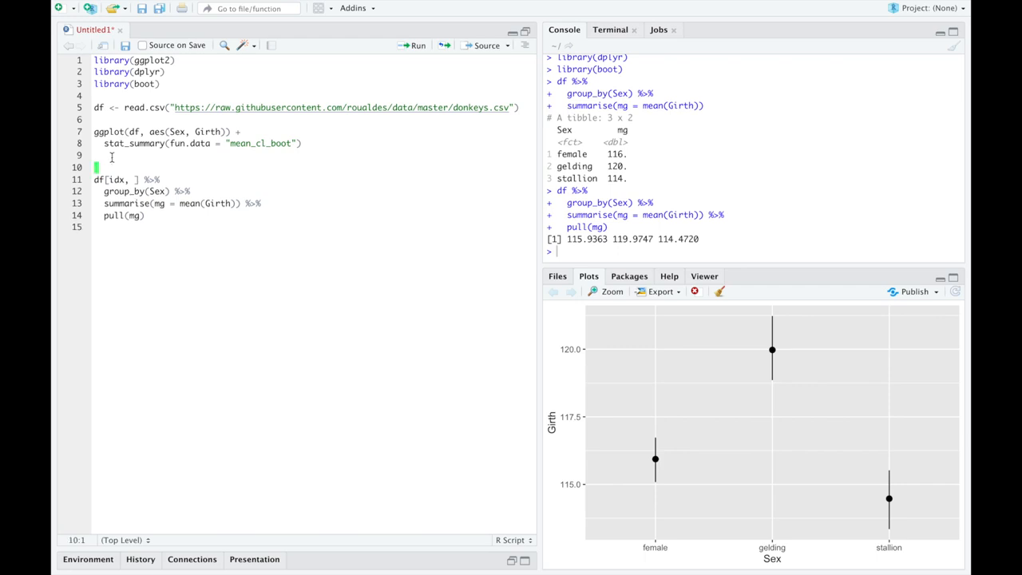
- Wrap the pipeline in kmeans <- function(data, idx) { } operating on data[idx, ]
text(kmeans <-)
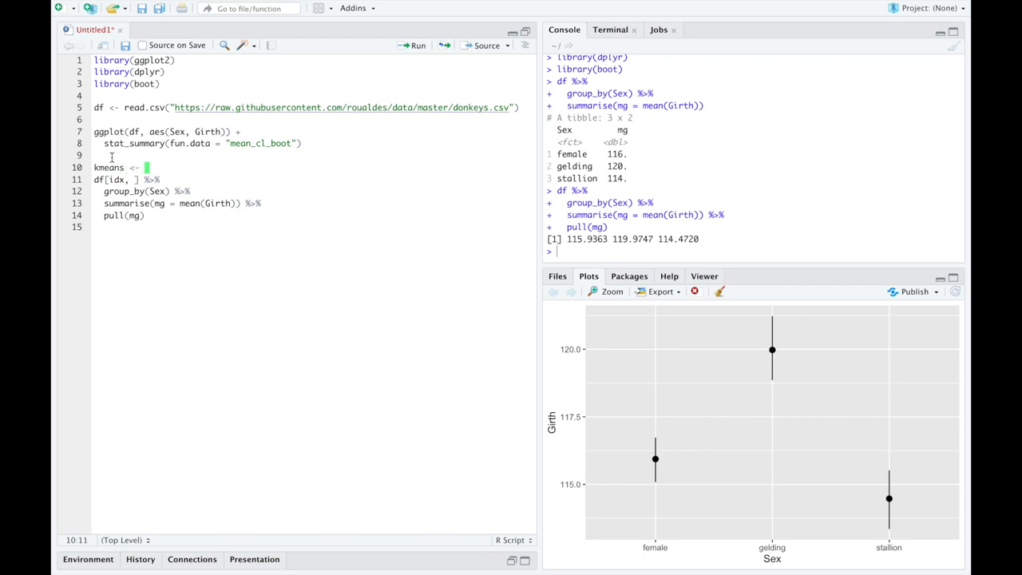
text(function())
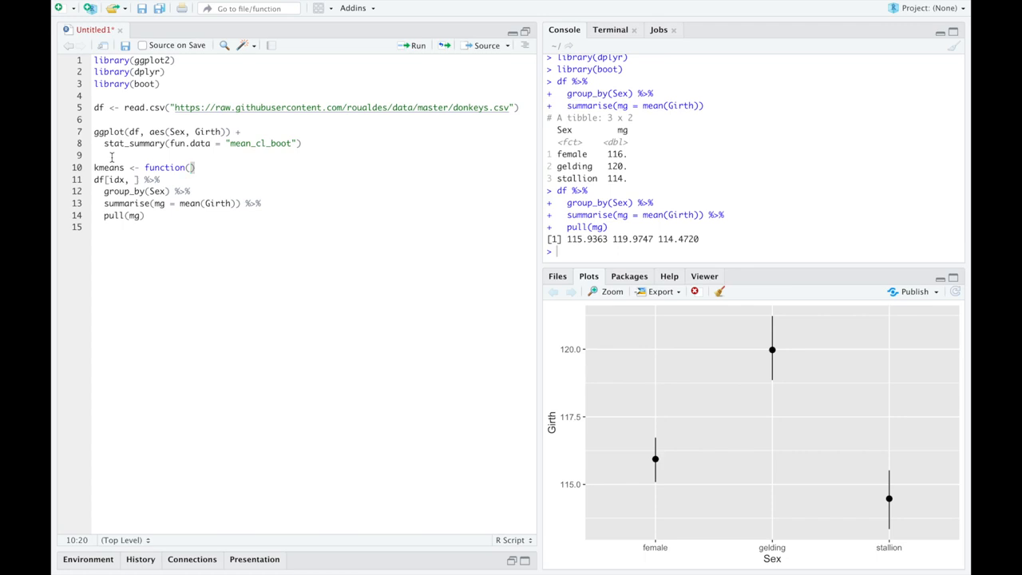
text(data,)
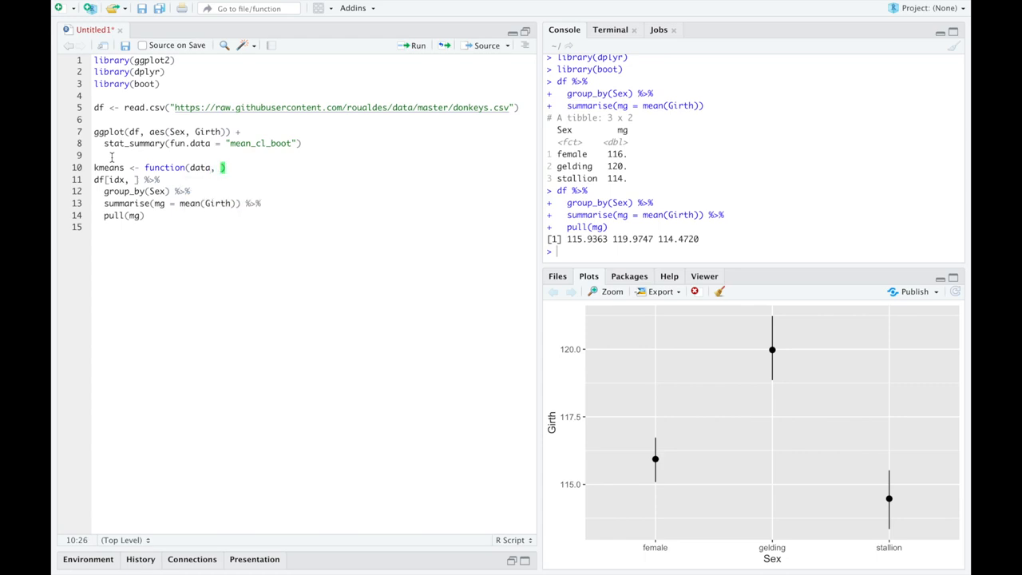
text(idx)
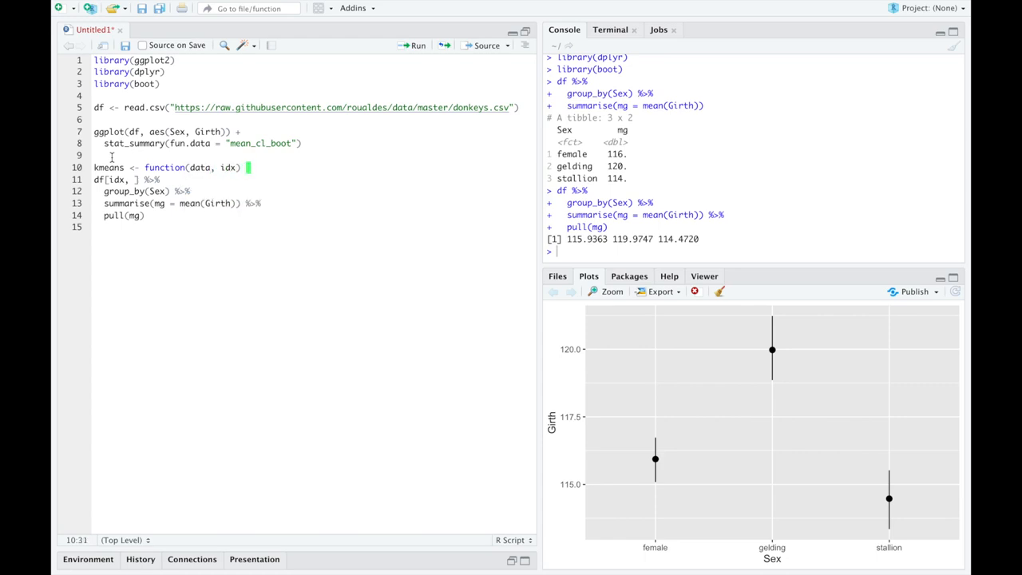
text({)
click(129, 179)
text(ata)
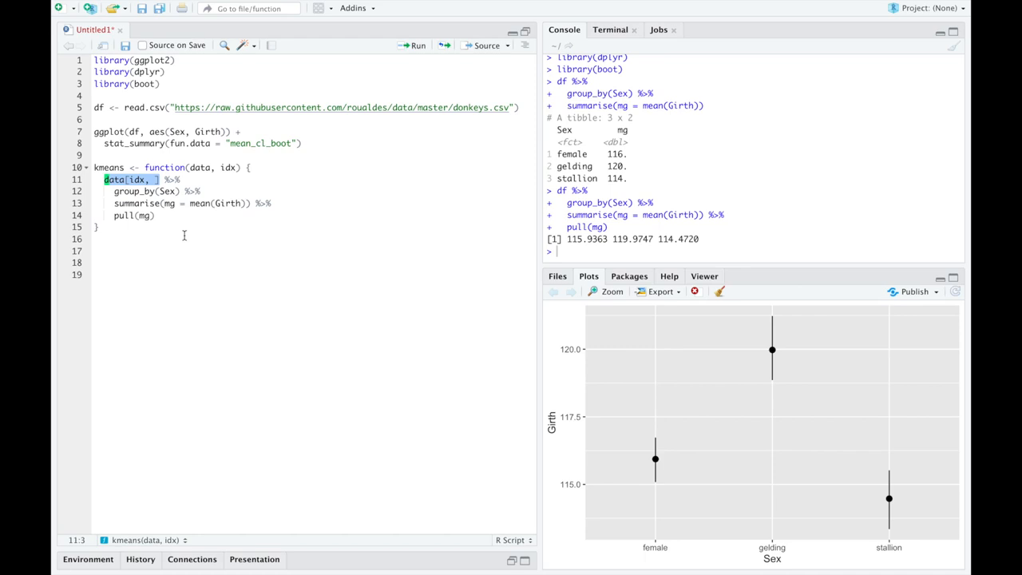
mouse_move(136, 209)
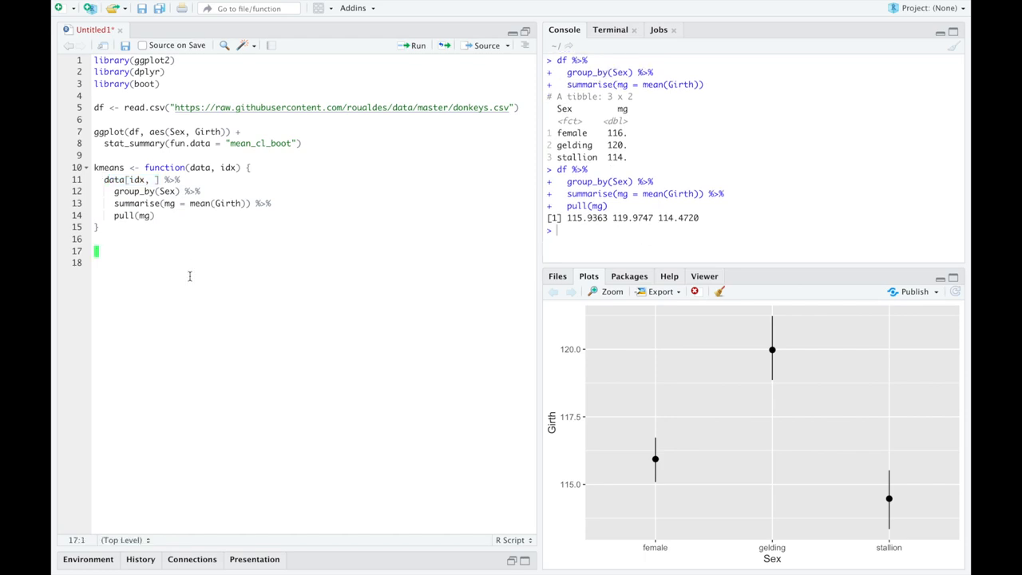
- Write and run b <- boot(df, kmeans, 1001) on line 17
text(boot())
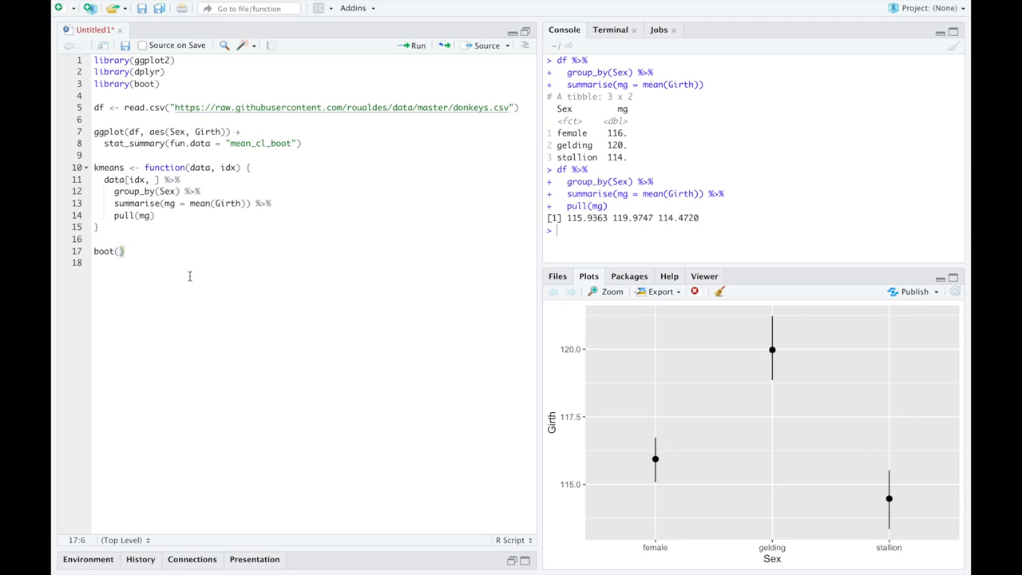
text(df)
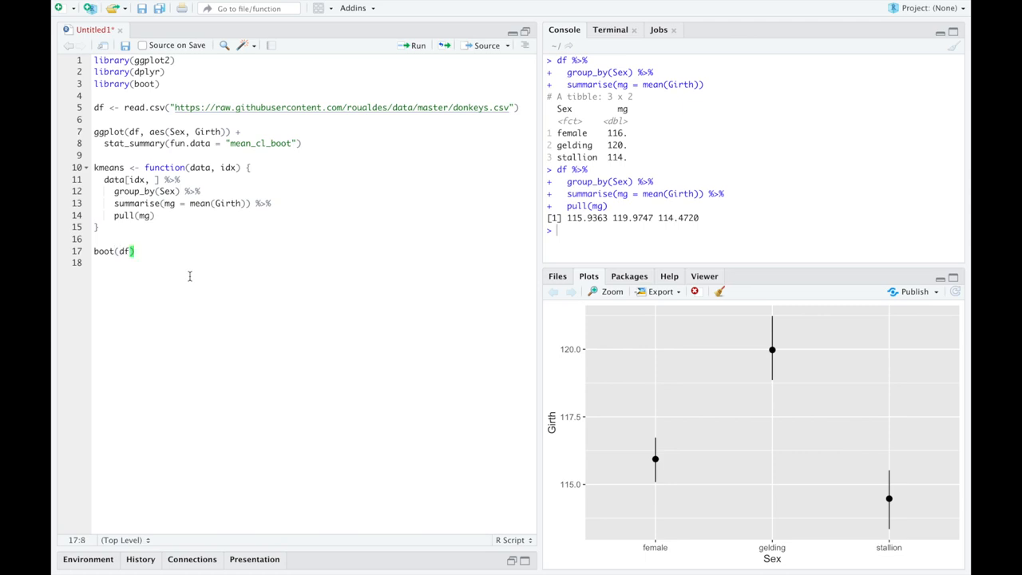
text(,)
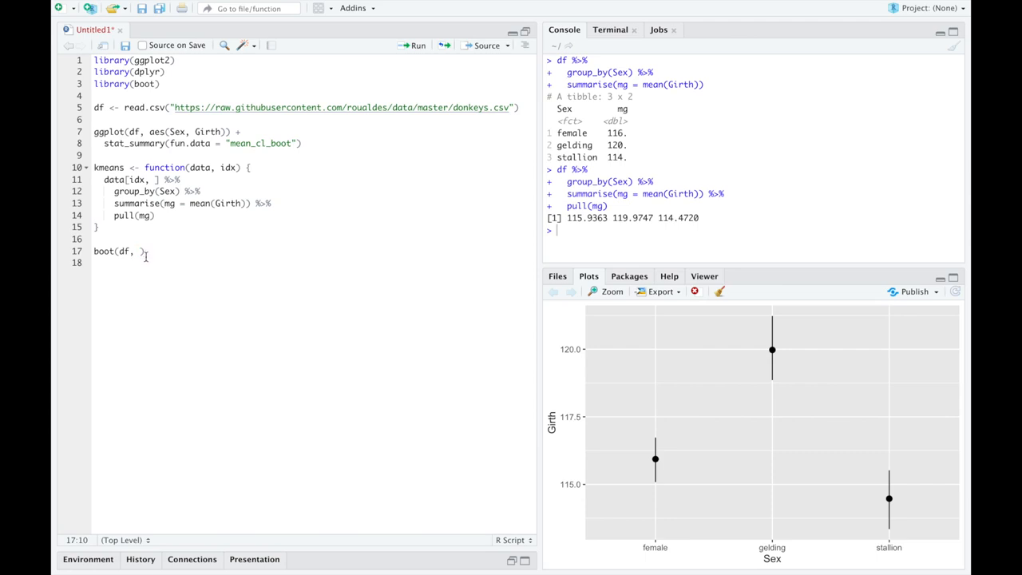
double_click(123, 250)
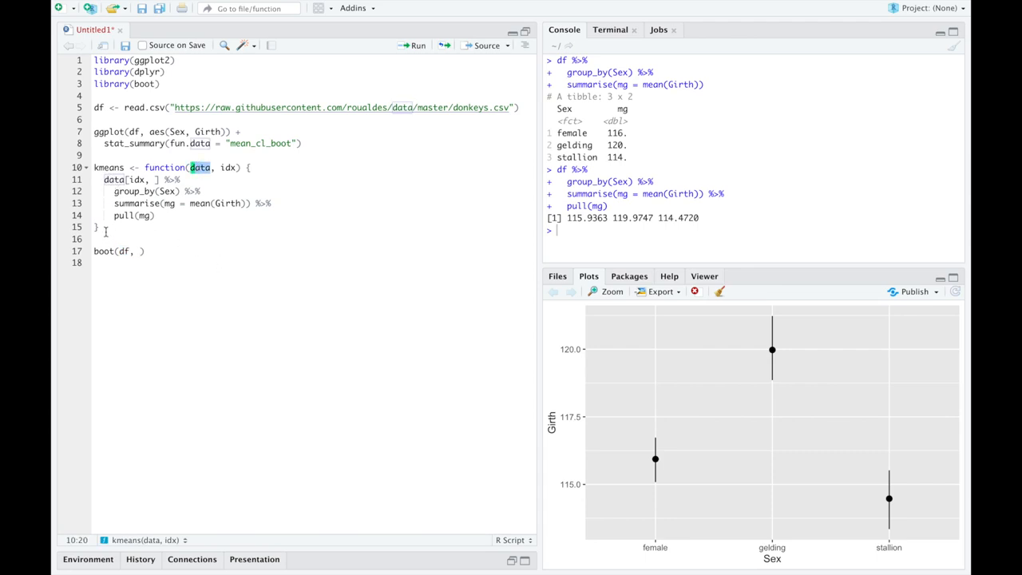
click(140, 251)
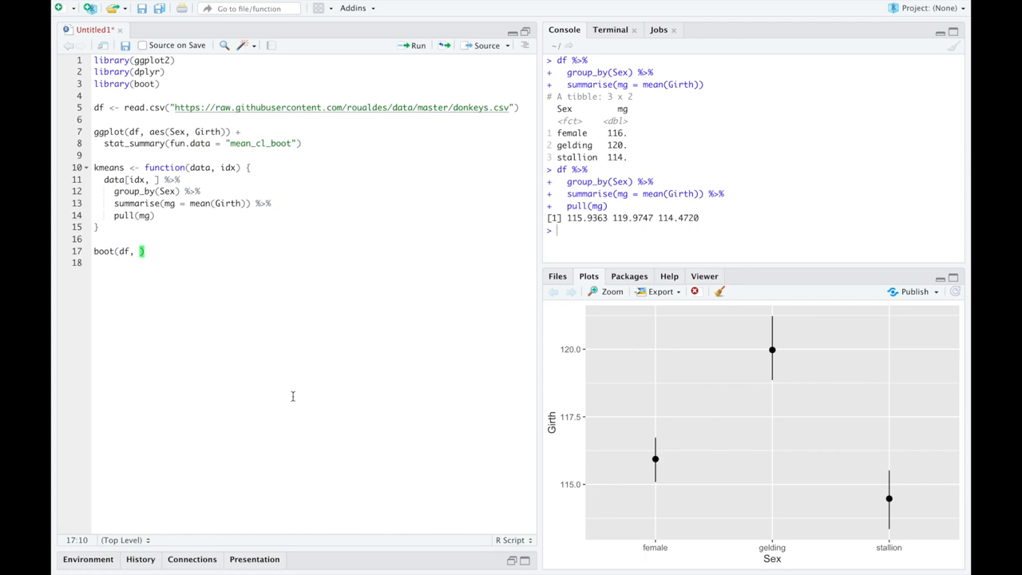
text(kmeans,)
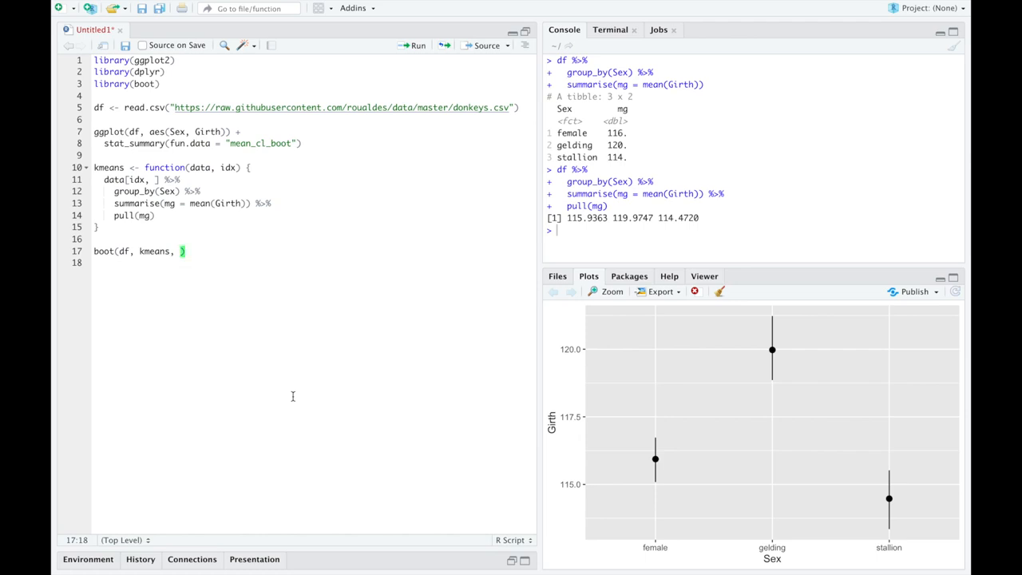
text(1001)
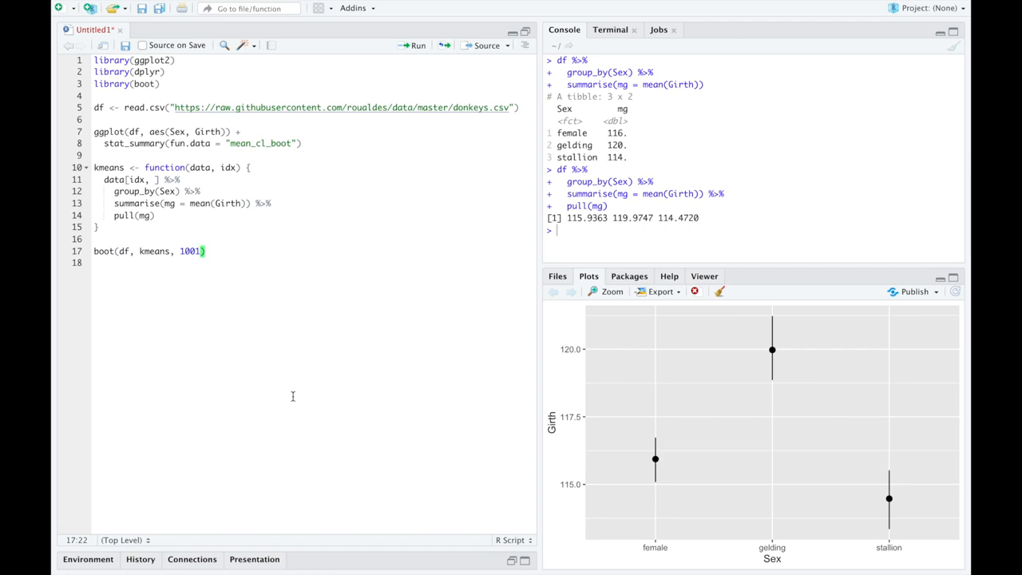
click(95, 251)
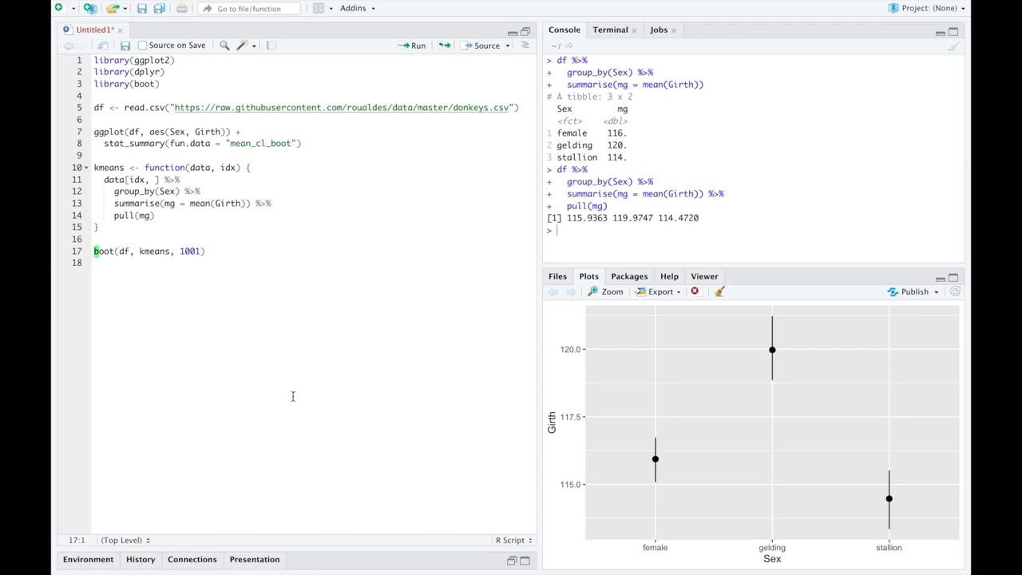
text(b <-)
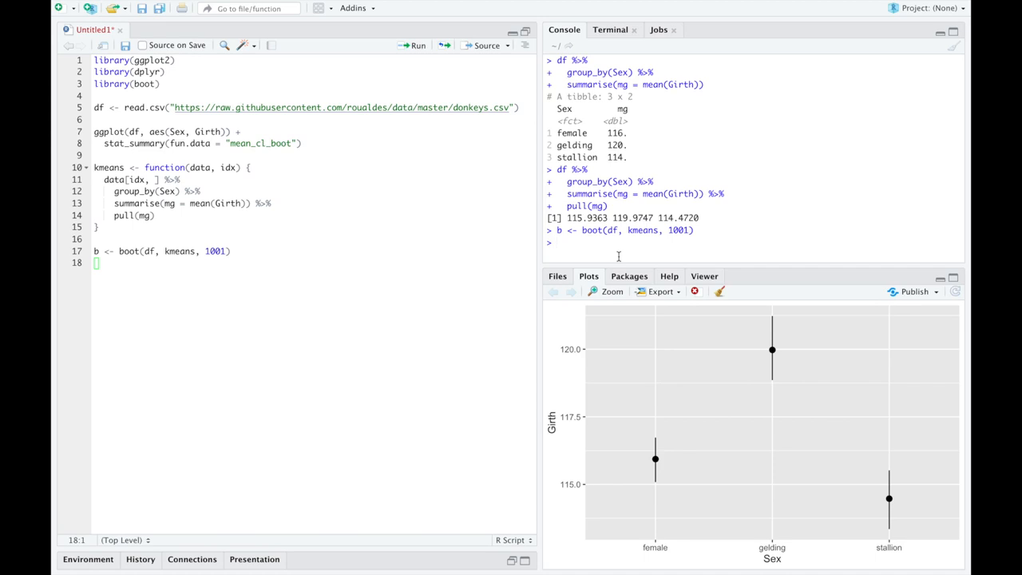
- Print b$t0 in the console, showing means 115.9363, 119.9747 and 114.4720
text(b$t0)
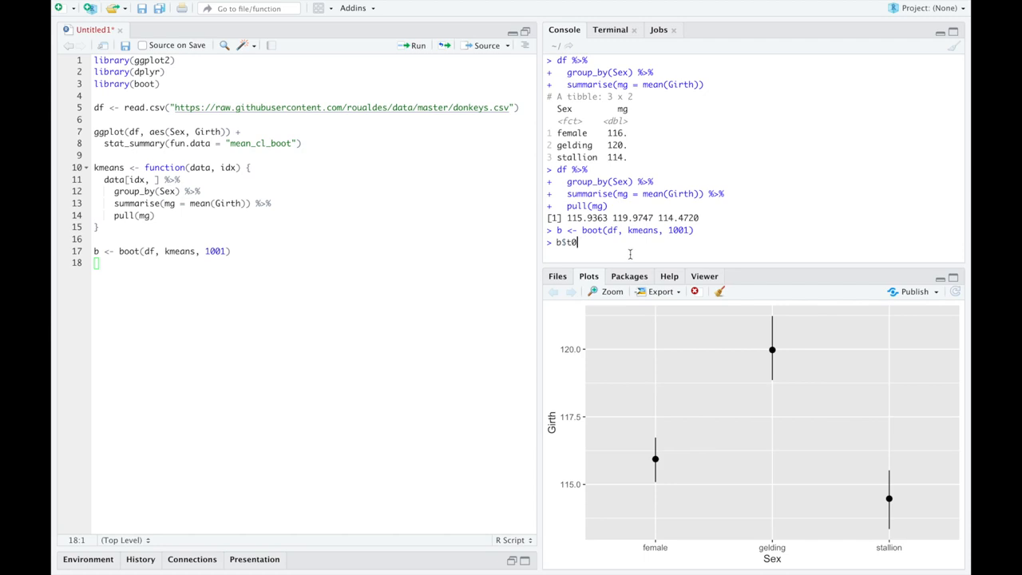
key(enter)
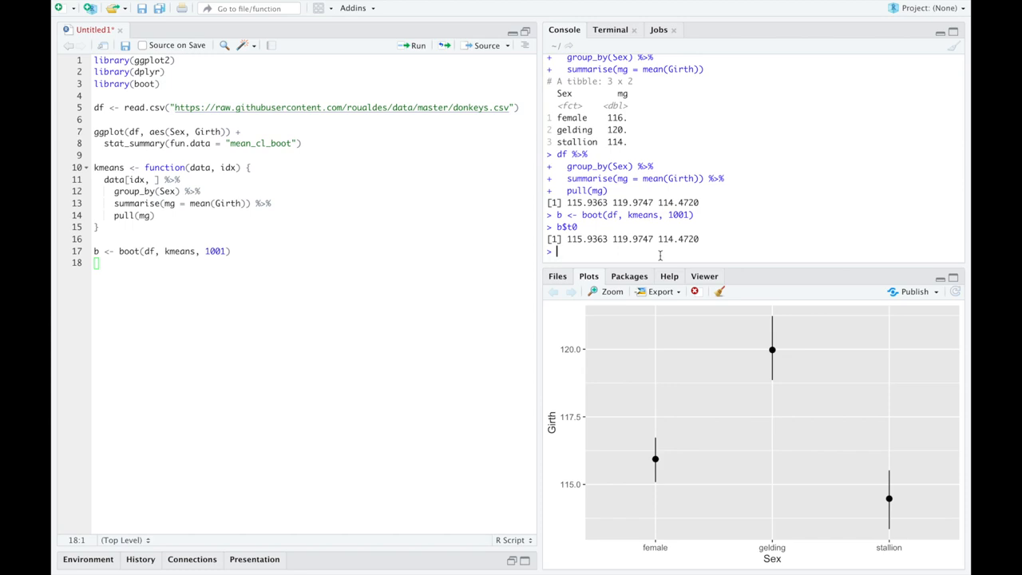
- Enter head(b$t) in the console to list the first six bootstrap replicates
text(head(b$t)
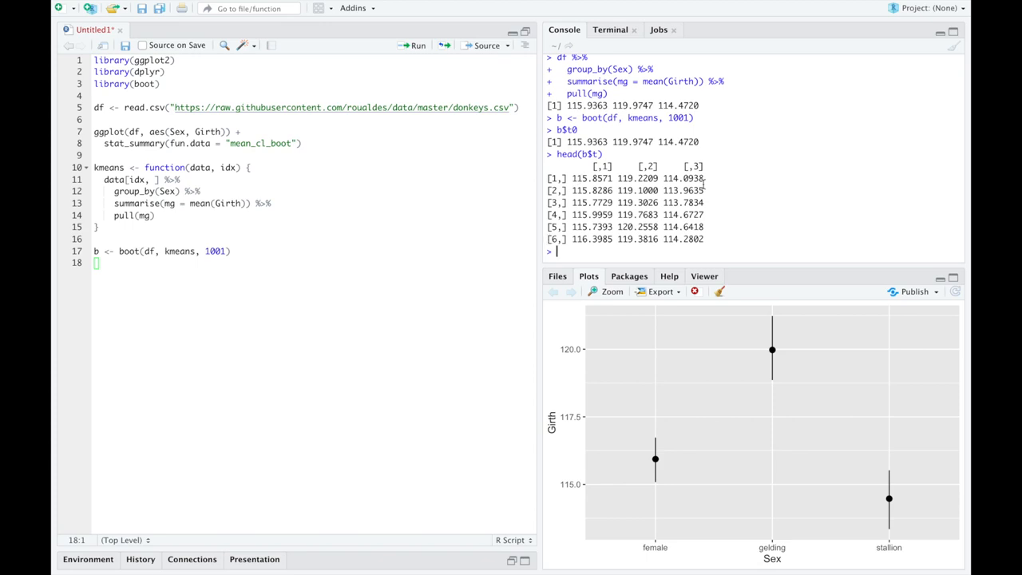
mouse_move(696, 181)
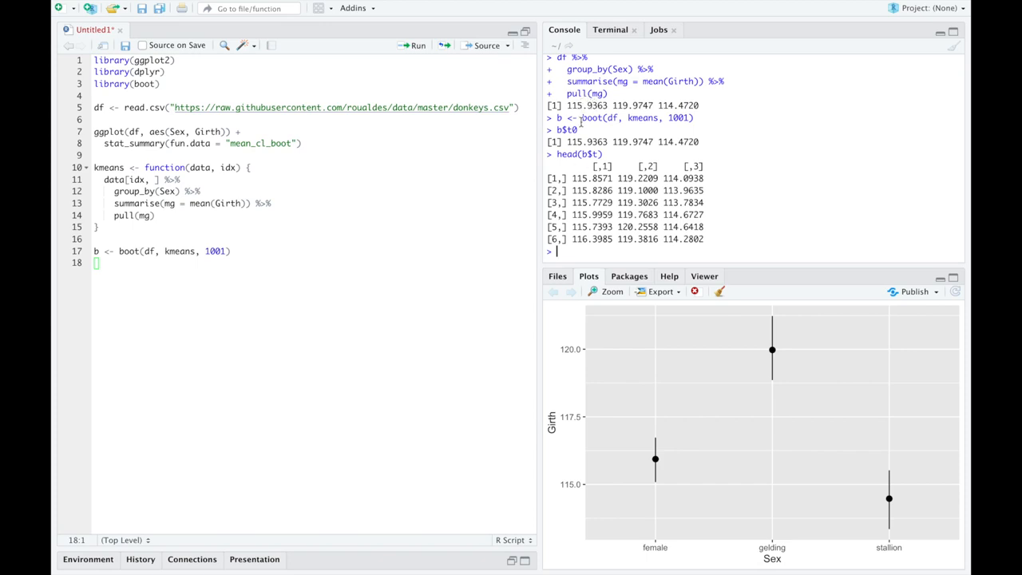
mouse_move(635, 106)
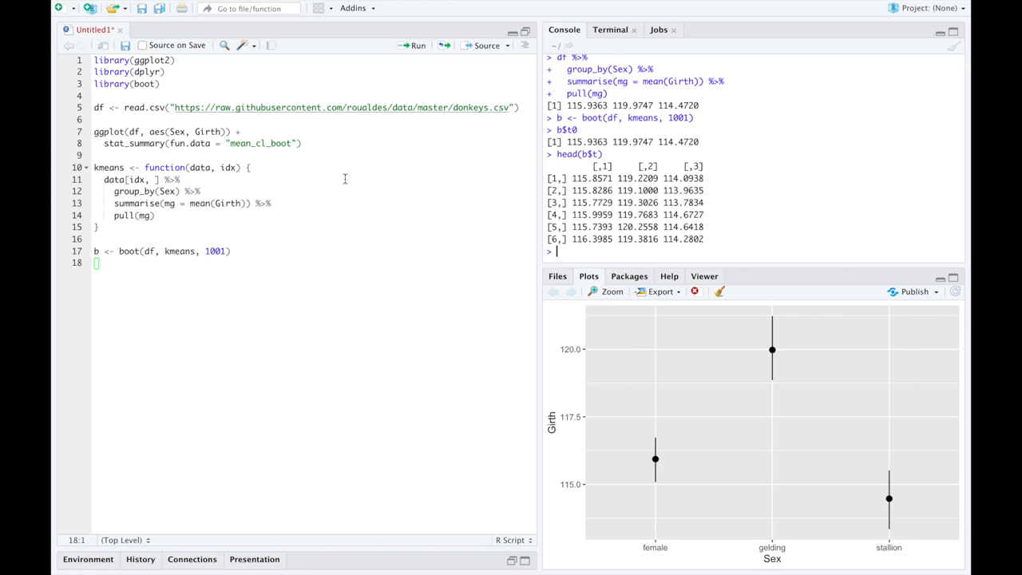
- Highlight the summarise line and the kmeans name in the boot() call
triple_click(184, 203)
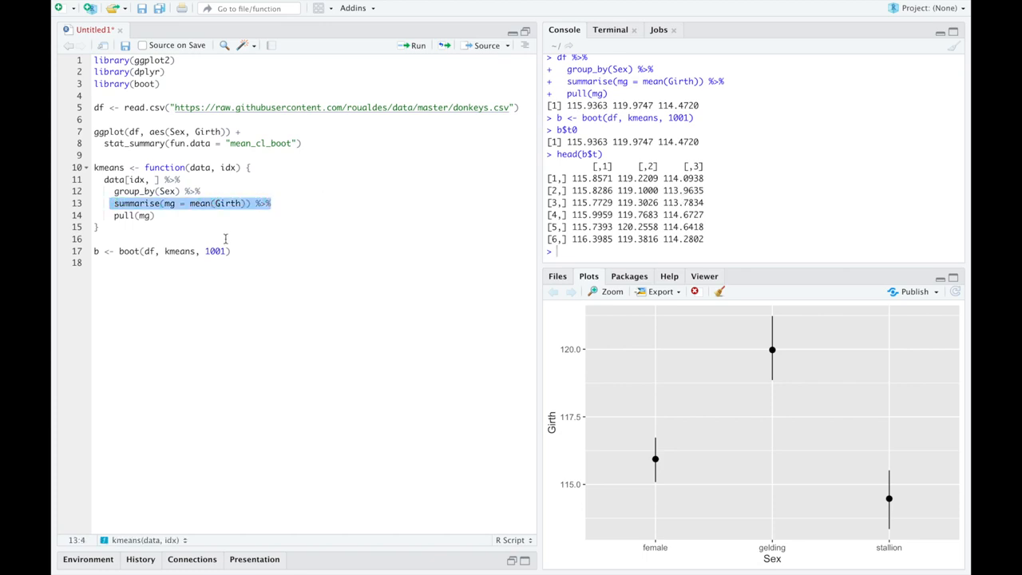
click(232, 251)
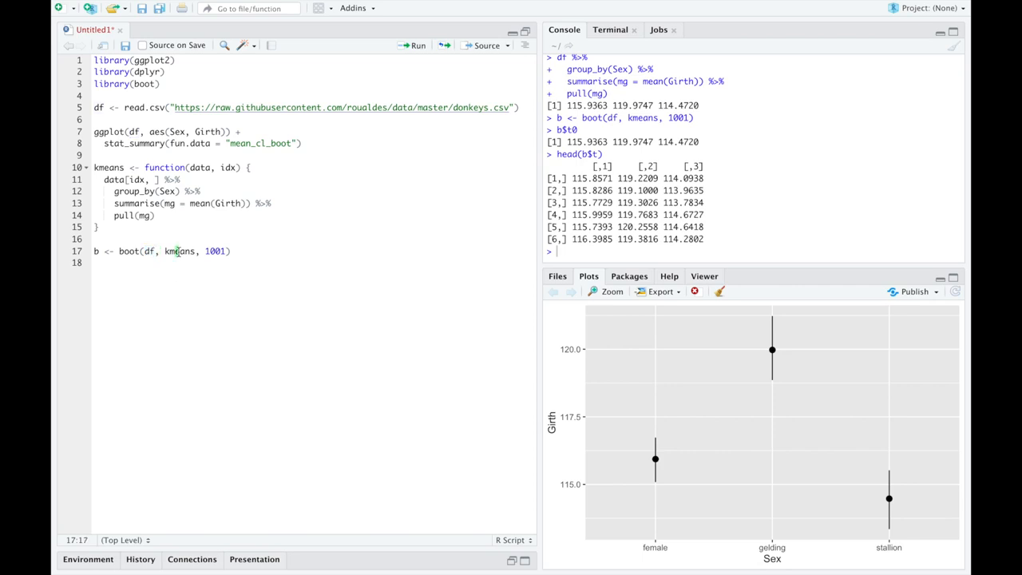
double_click(215, 251)
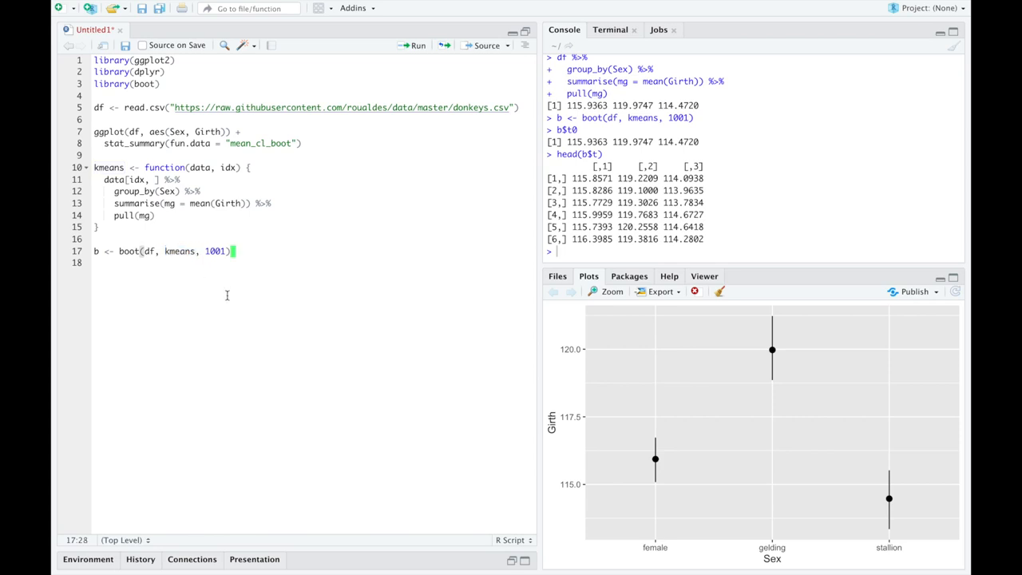
- Run boot.ci(b, type="perc", index=1), giving a 95% interval of 115.1 to 116.7
text(boot.ci(b,)
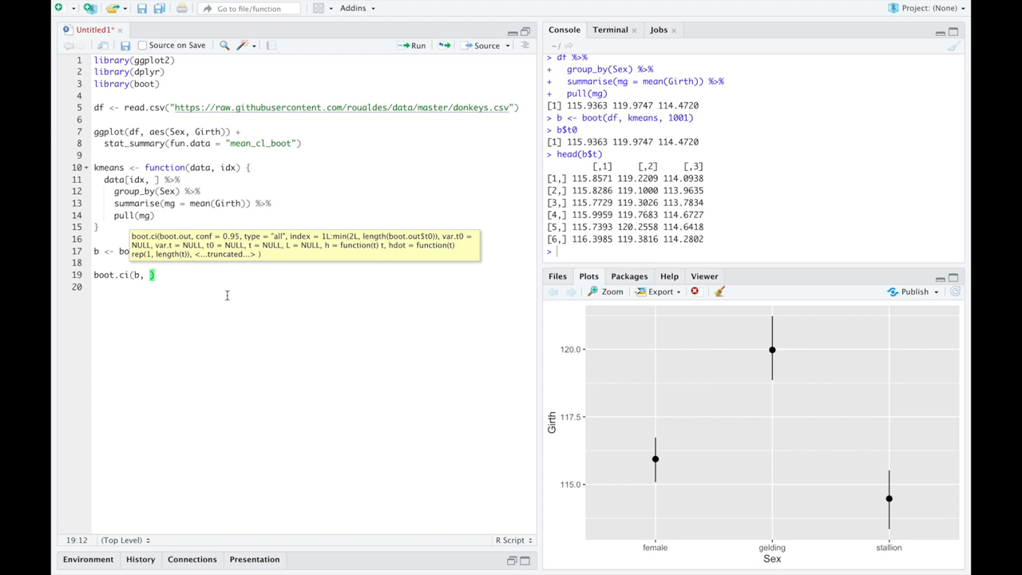
text(type="perc)
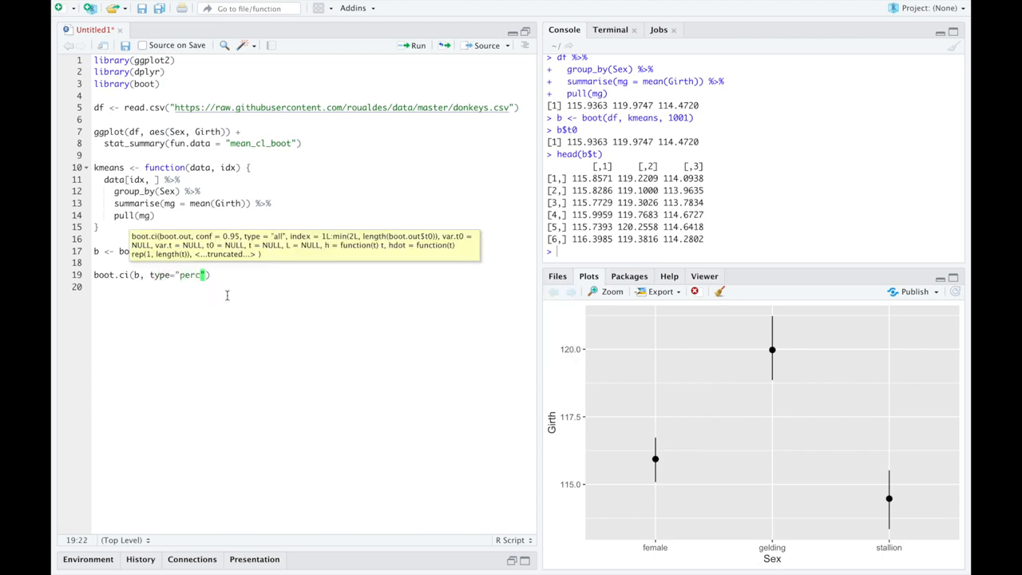
text())
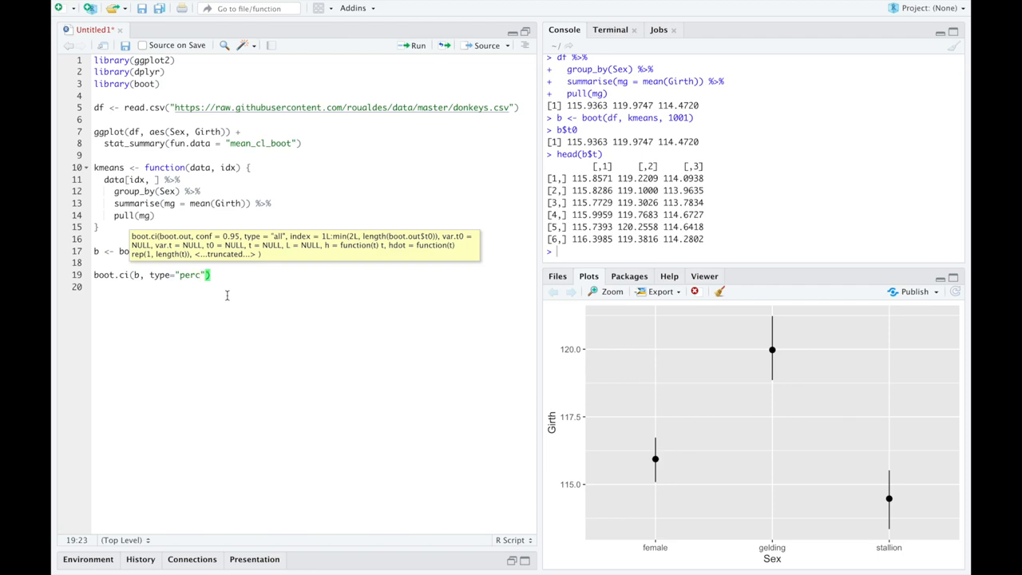
mouse_move(313, 257)
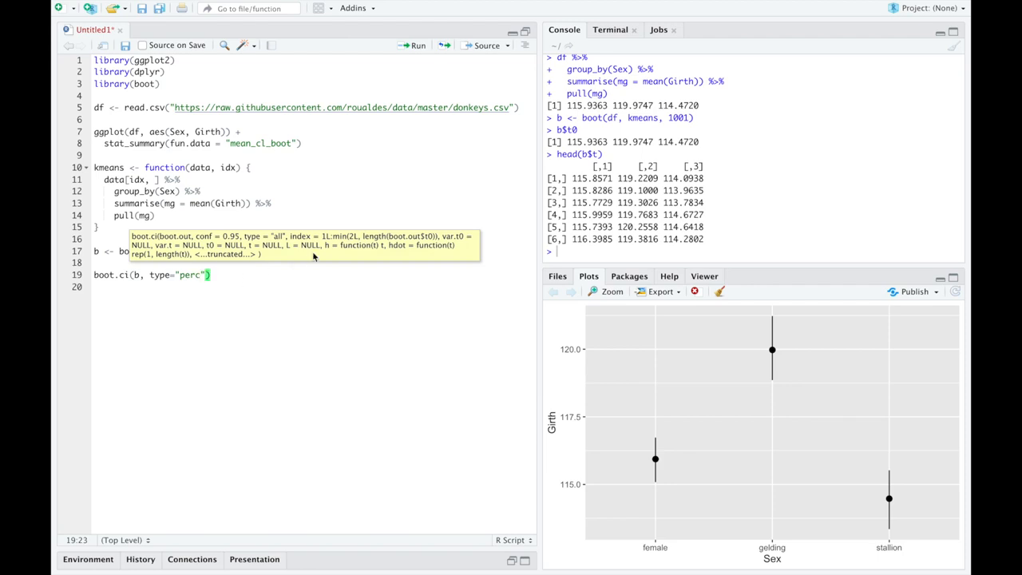
text(,)
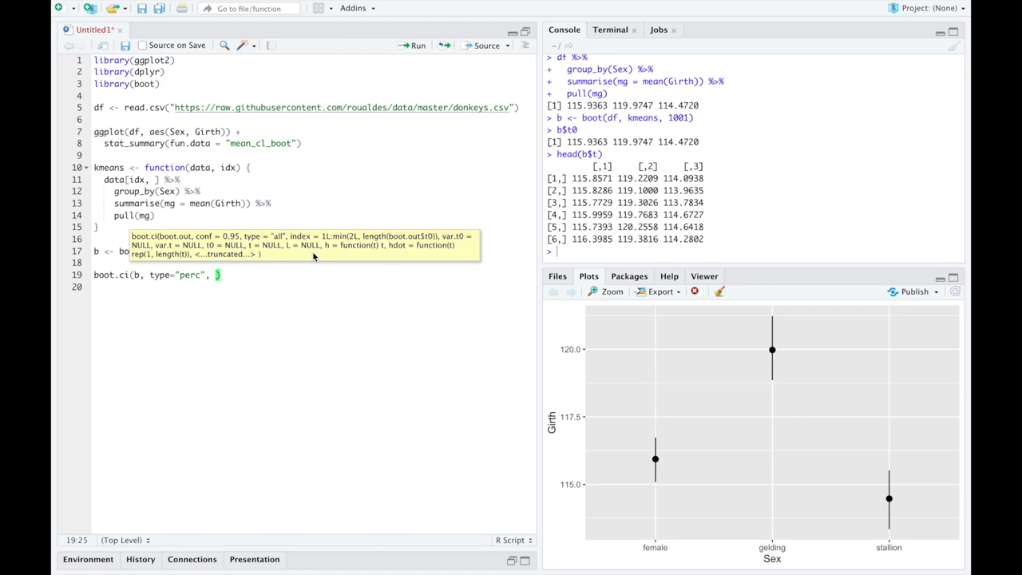
text(index=)
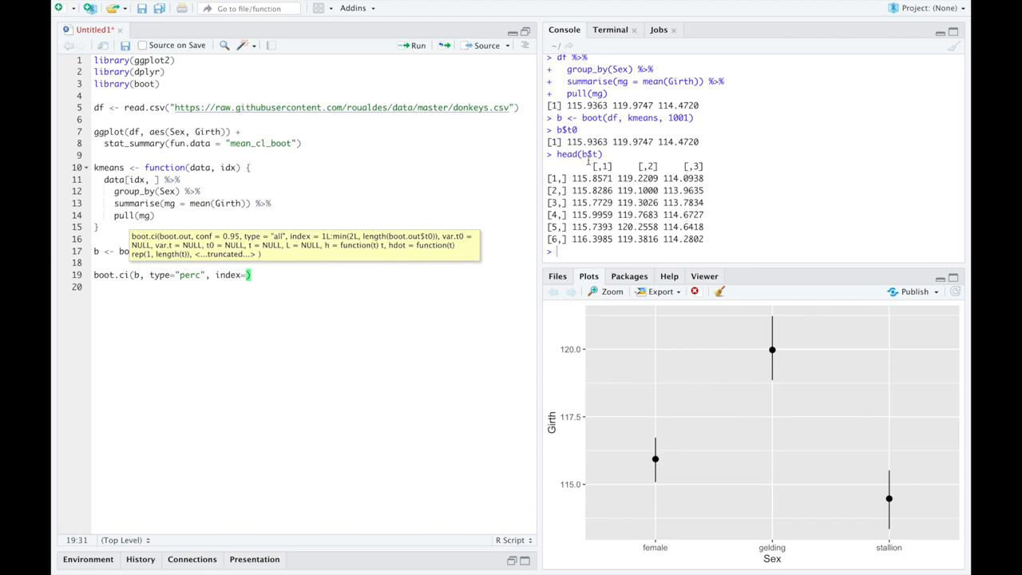
mouse_move(366, 282)
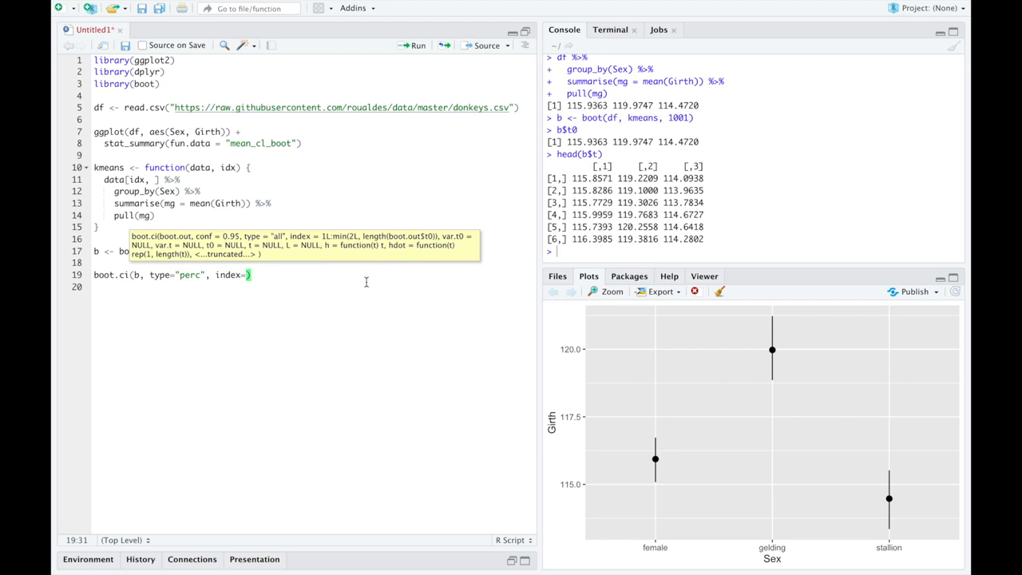
text(1)
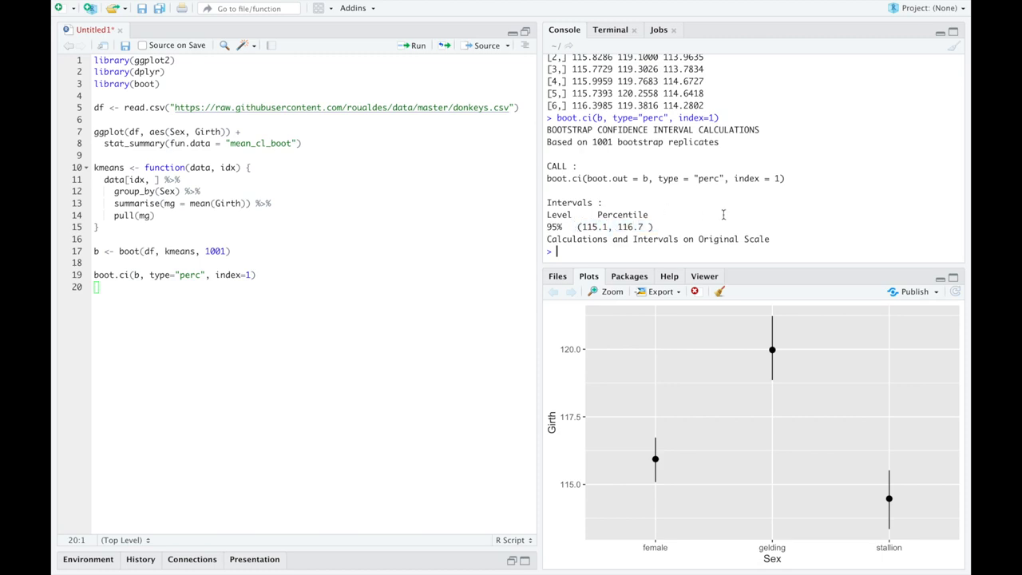
mouse_move(657, 486)
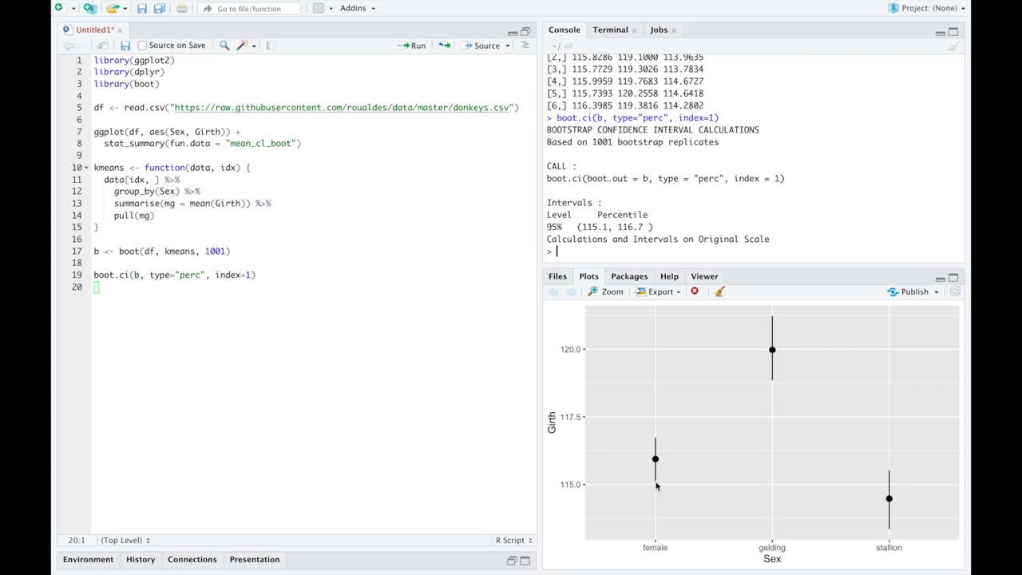
mouse_move(722, 458)
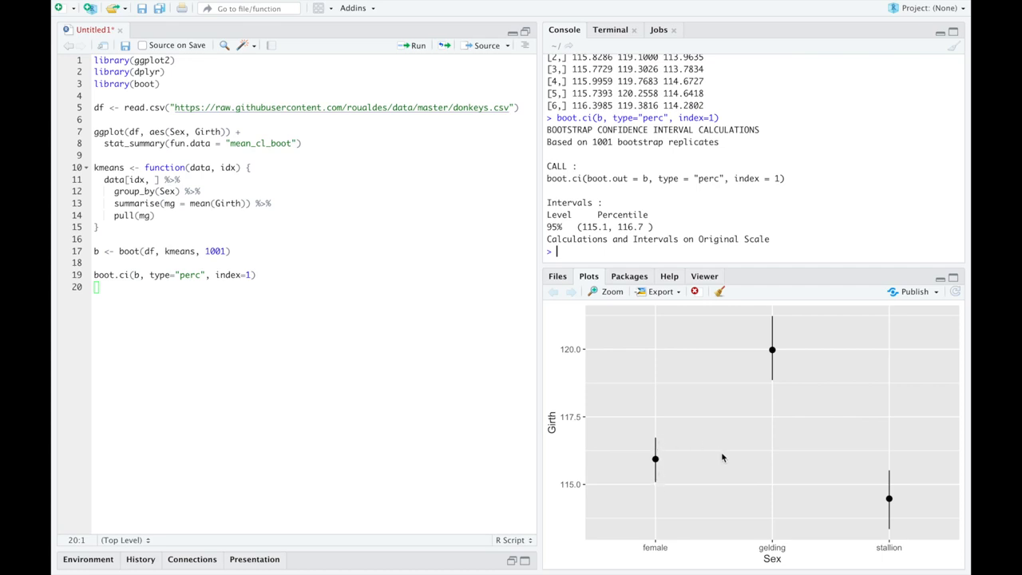
mouse_move(625, 236)
text(3)
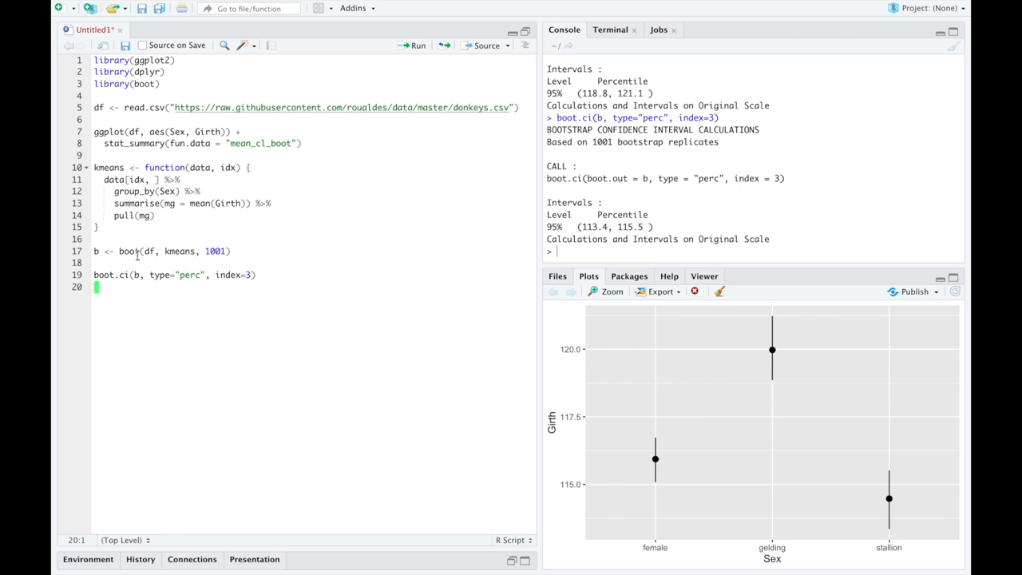
- Select the word boot on line 17 while computing the second and third group intervals
double_click(111, 274)
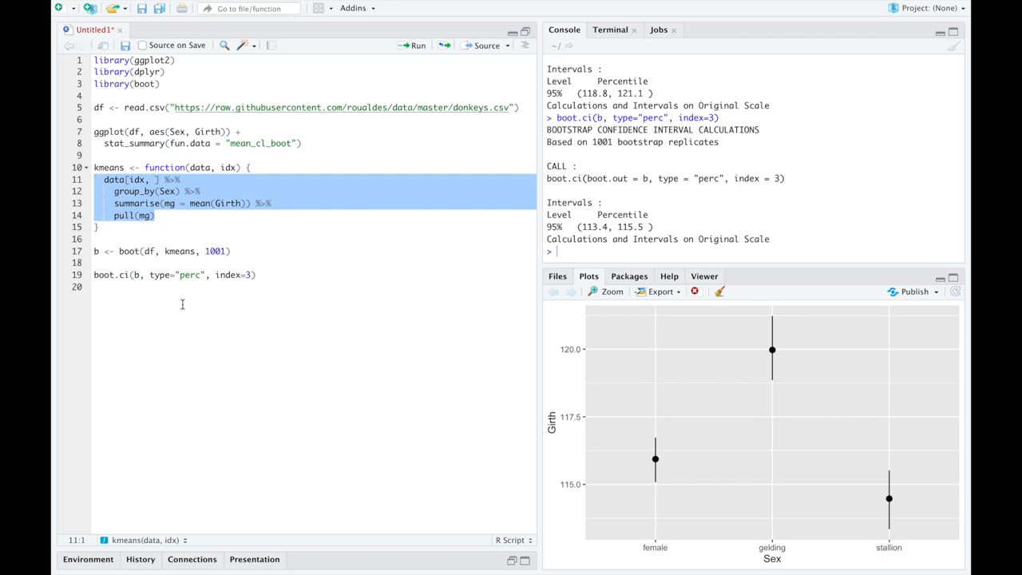
- After 1001 in boot(), add a continuation line with parallel = "multicore", ncpus = 2
click(326, 373)
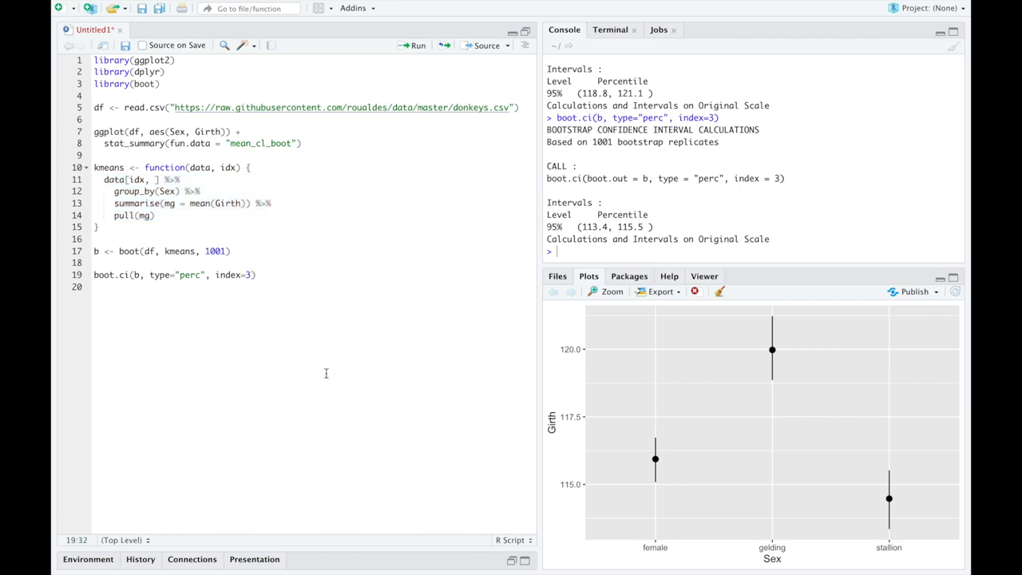
text(,)
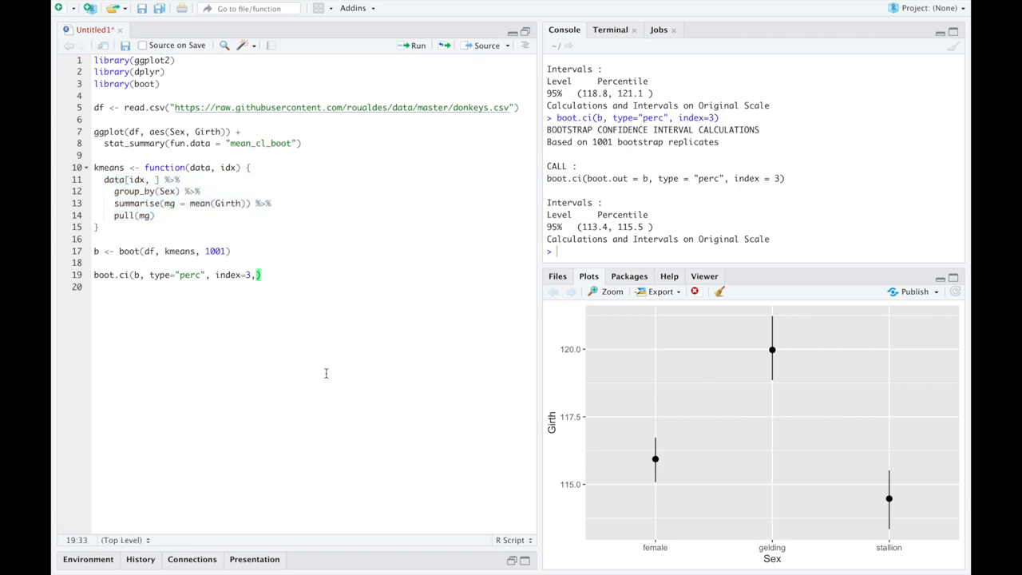
text(\\\)
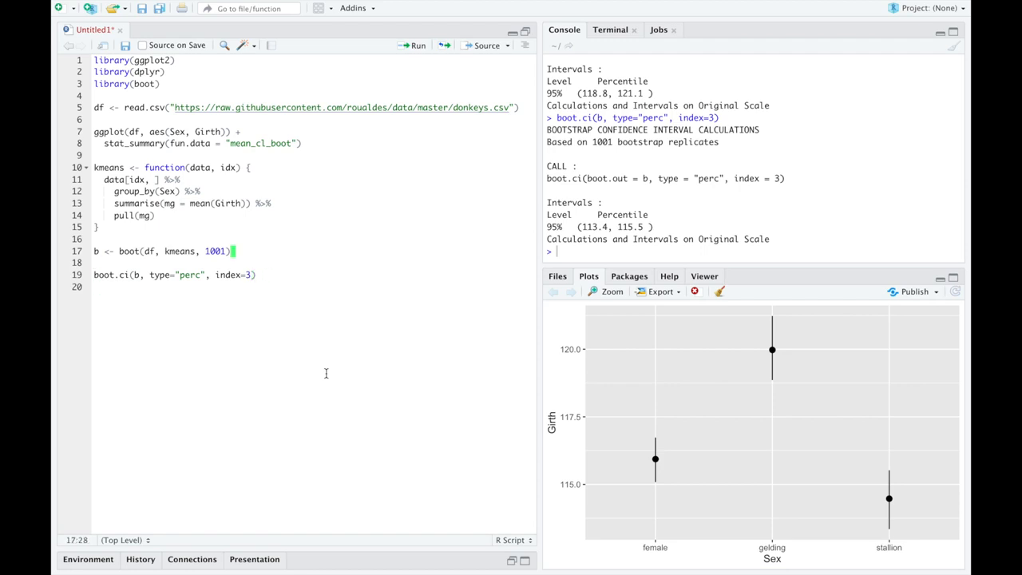
text(,)
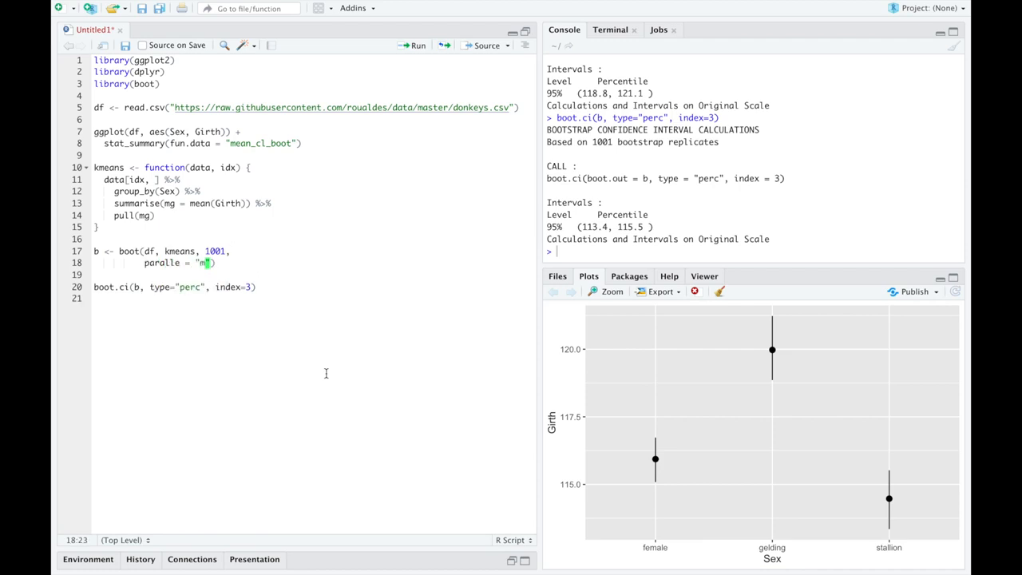
text(ulticore)
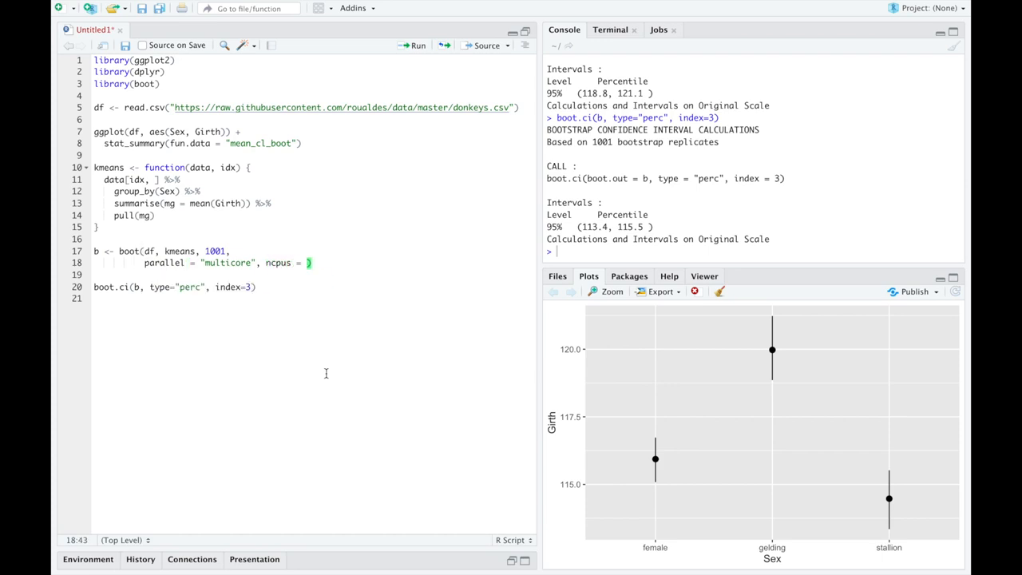
text(2)
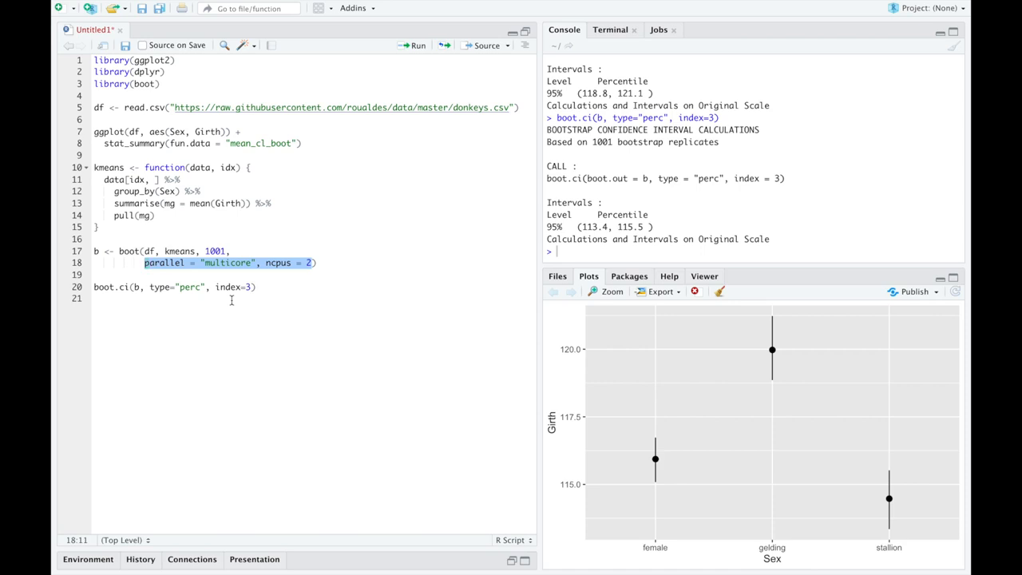
click(258, 263)
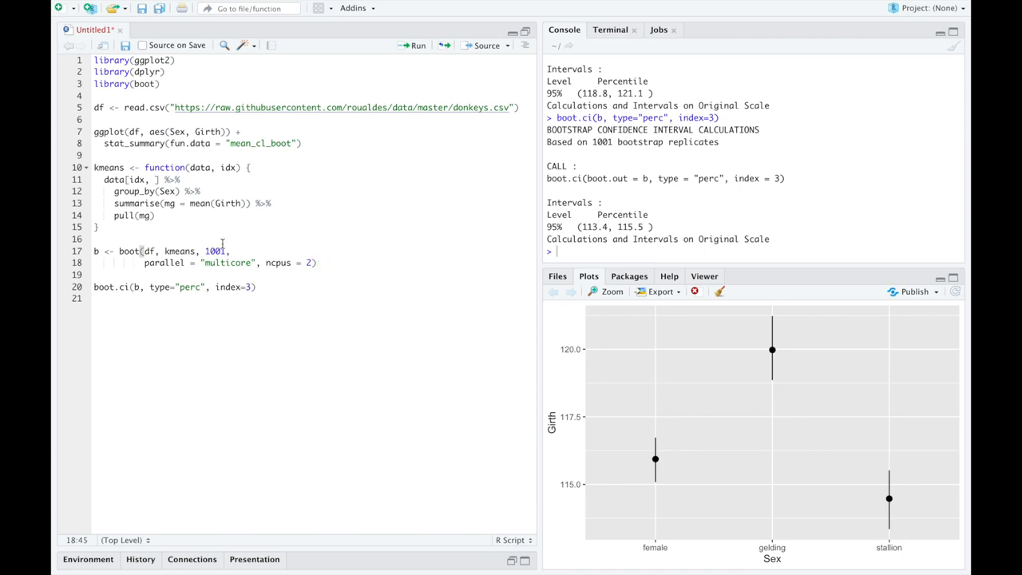
drag(104, 179, 155, 215)
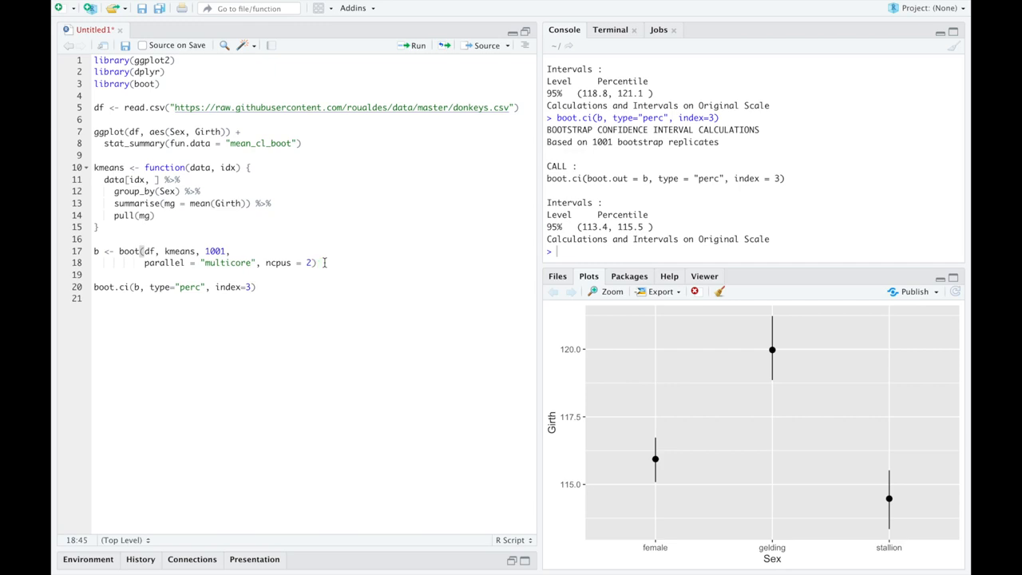
click(319, 262)
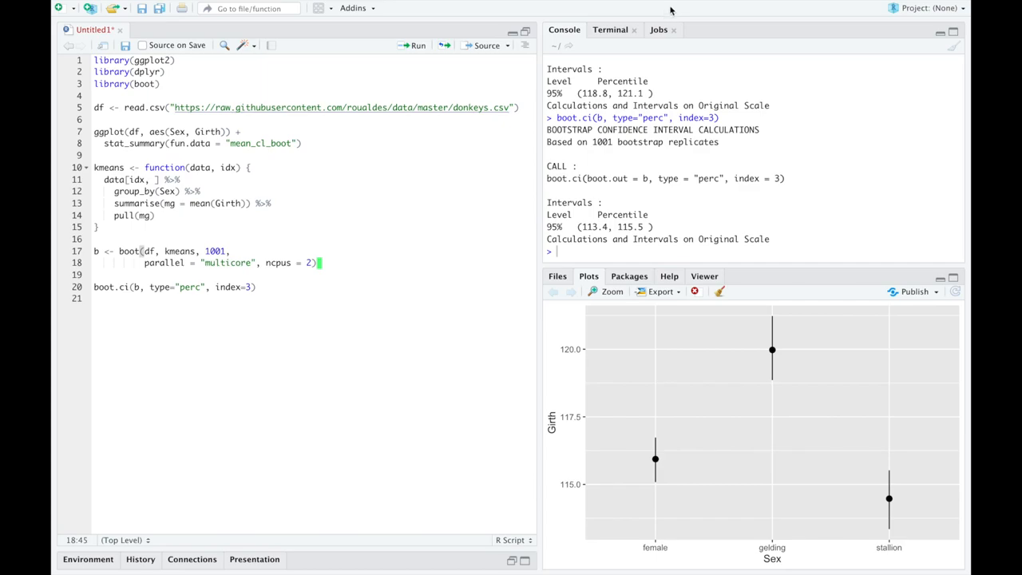